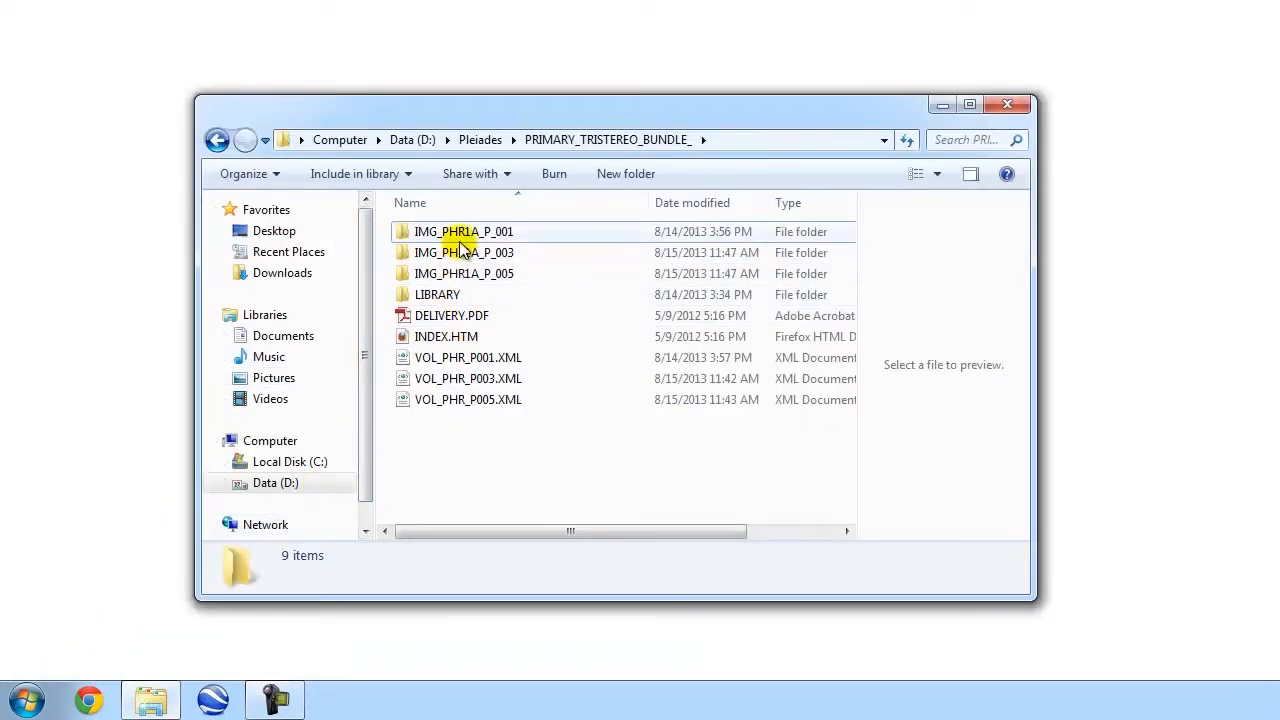
mouse_move(463, 252)
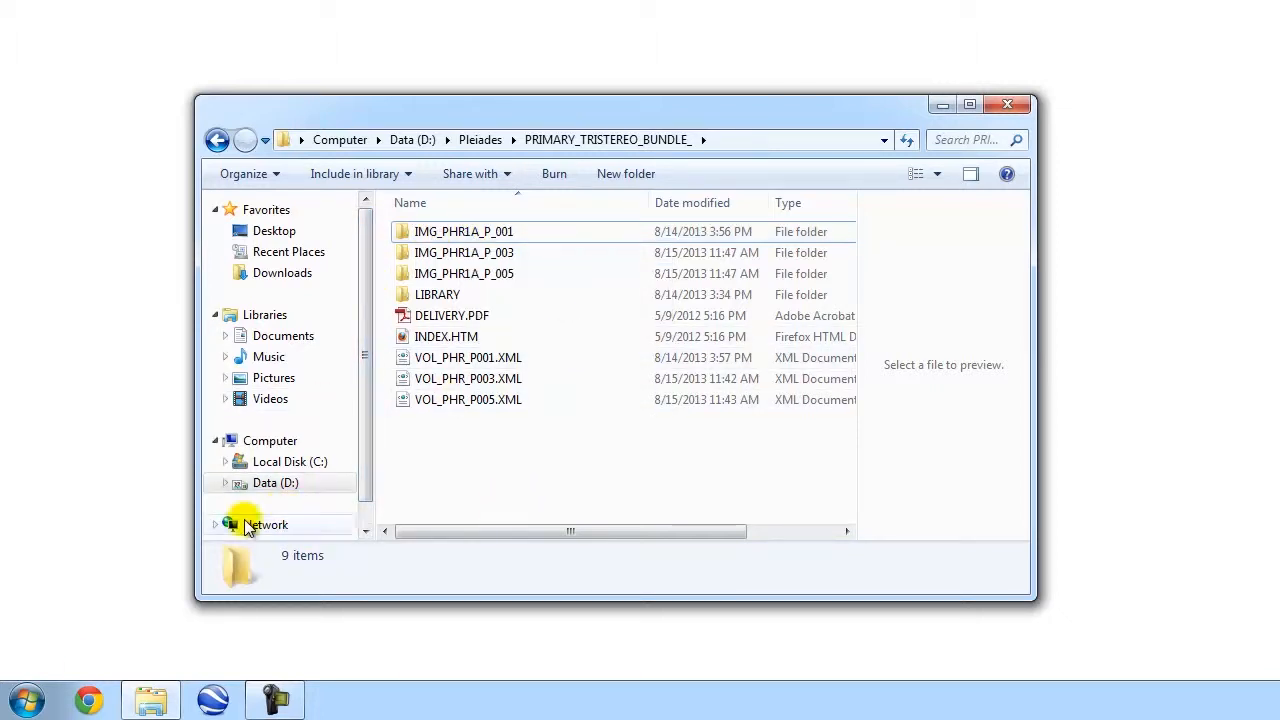
Step: Switch to 3D FeatureXtract and open the File session page
click(25, 698)
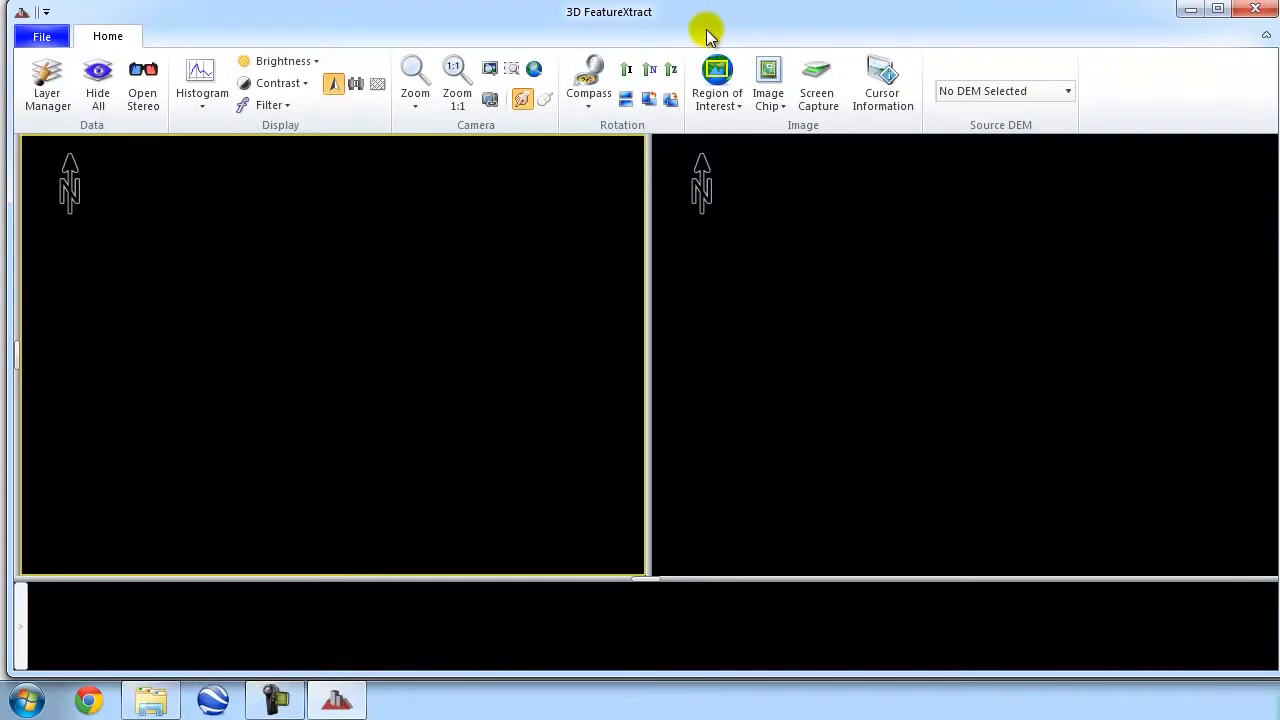
mouse_move(225, 16)
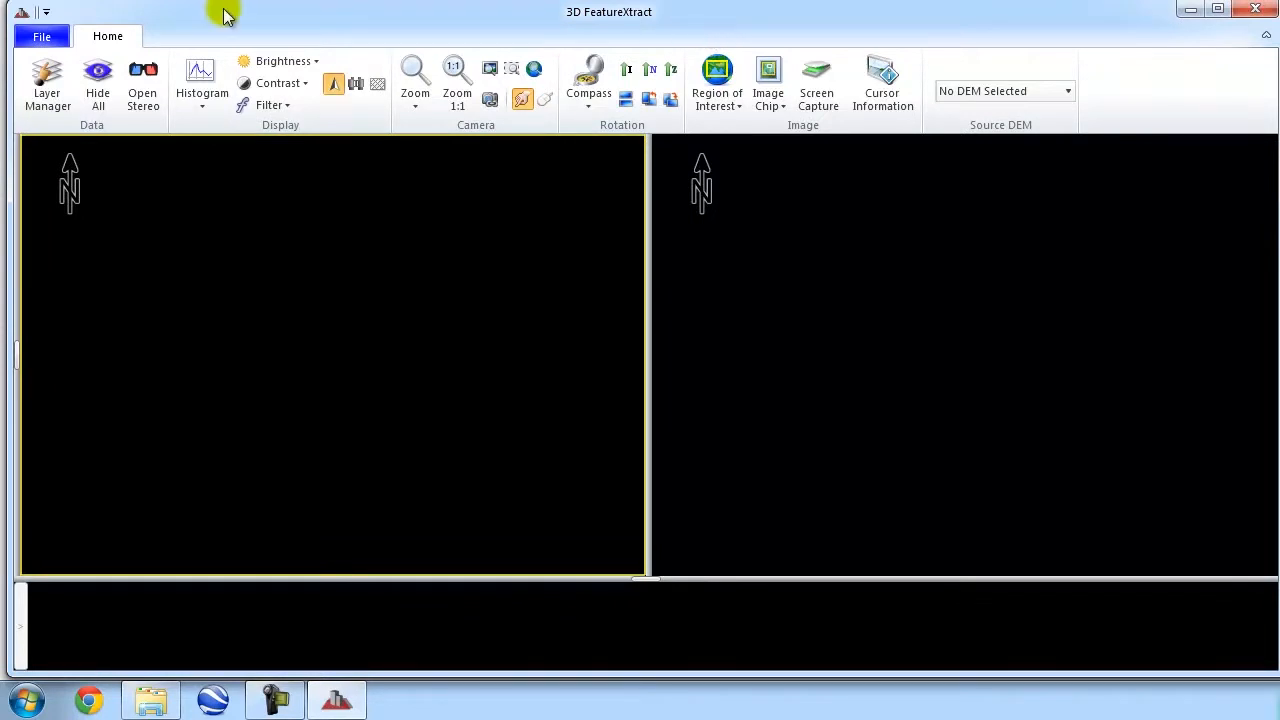
click(42, 37)
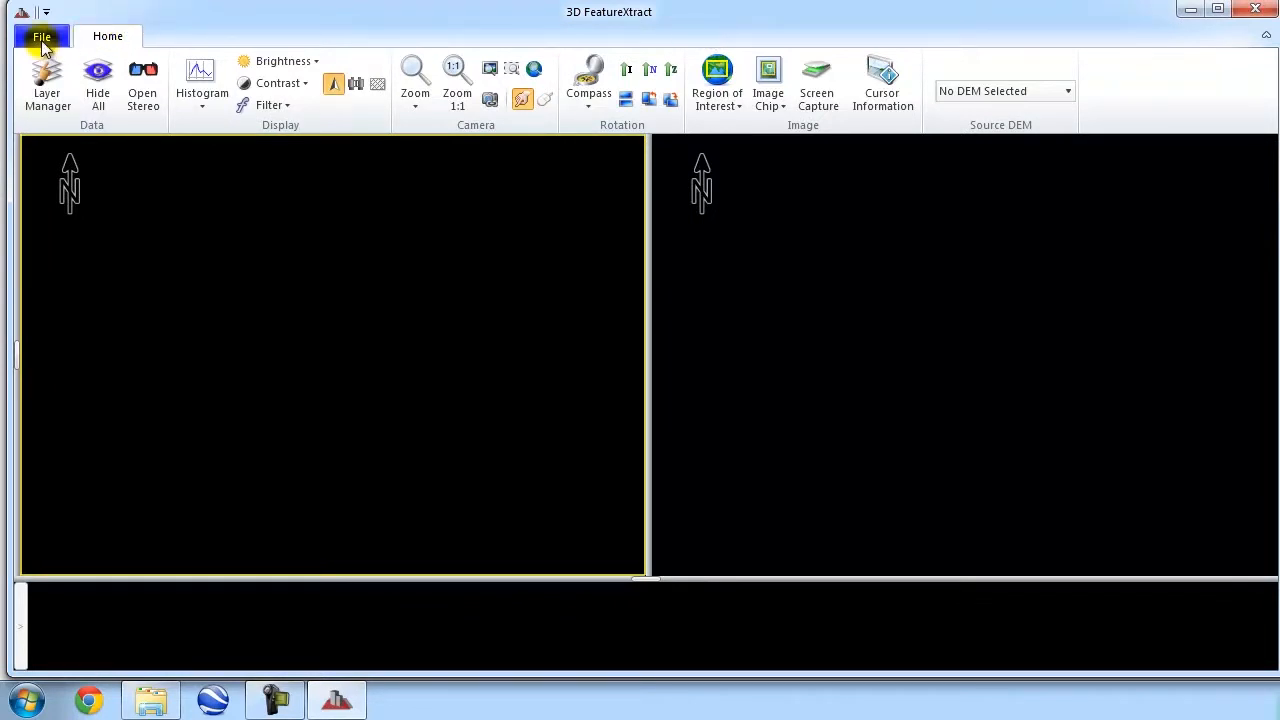
click(42, 37)
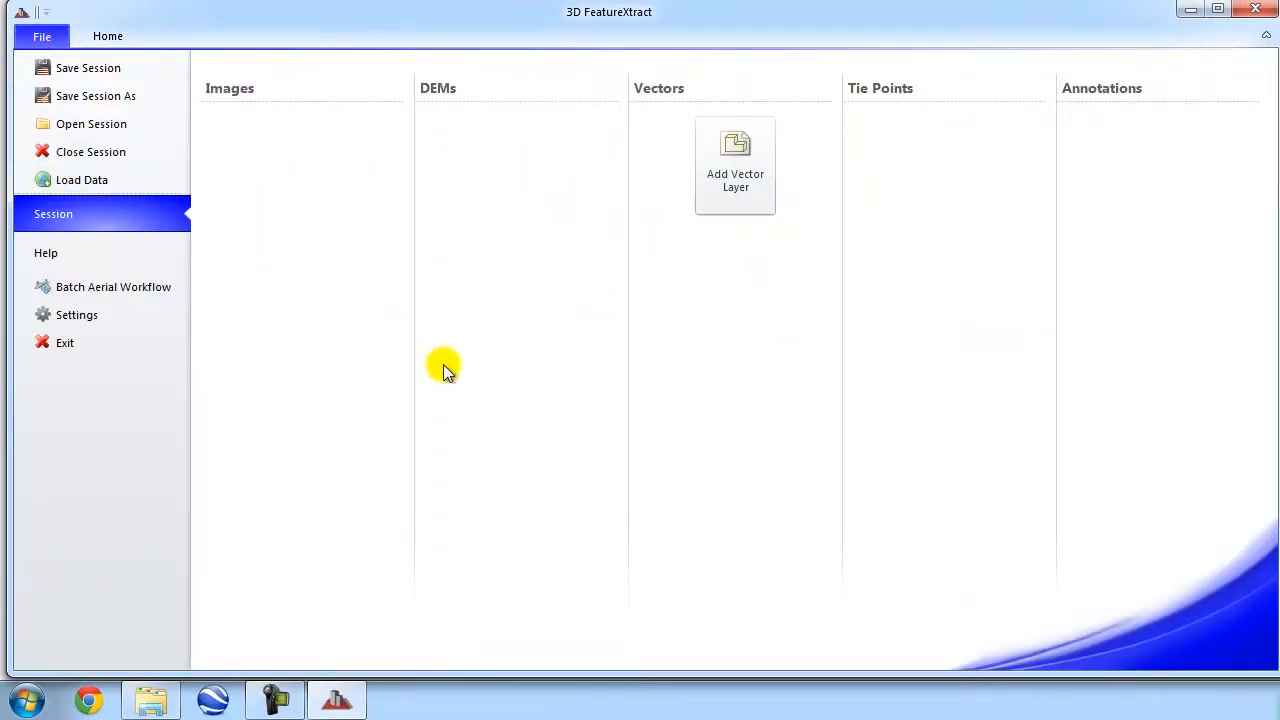
mouse_move(322, 175)
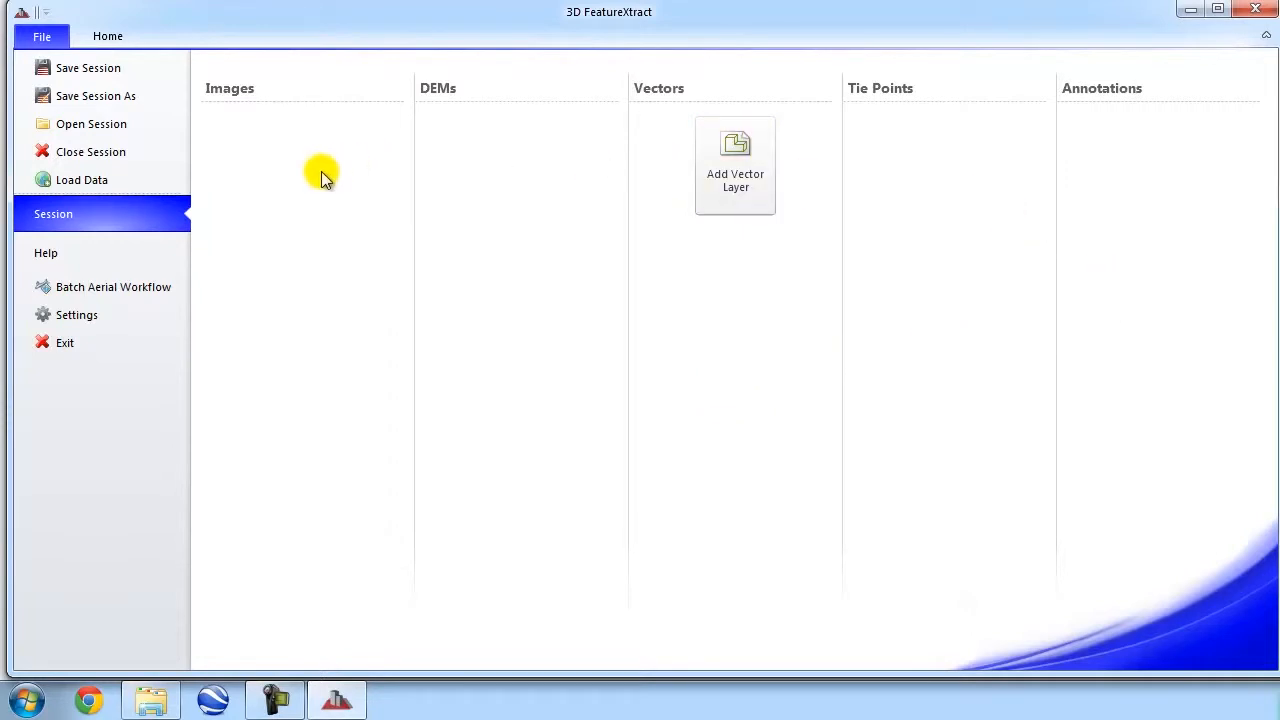
mouse_move(296, 159)
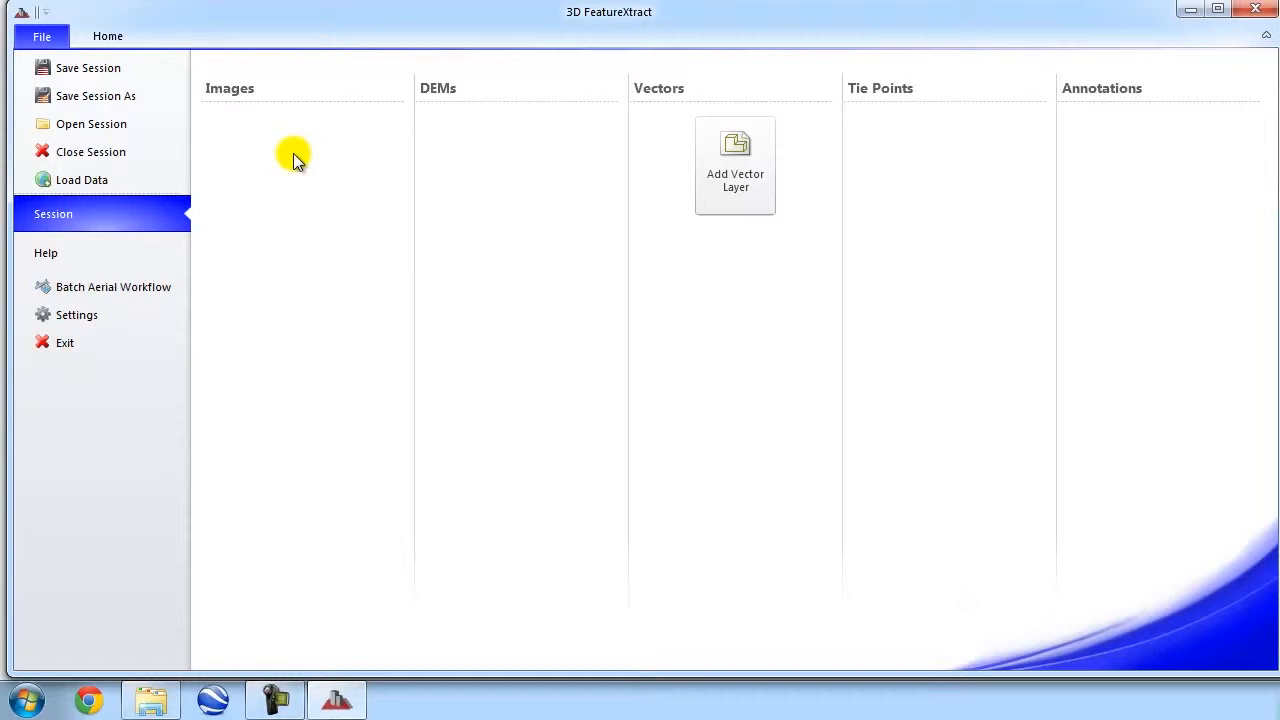
mouse_move(96, 95)
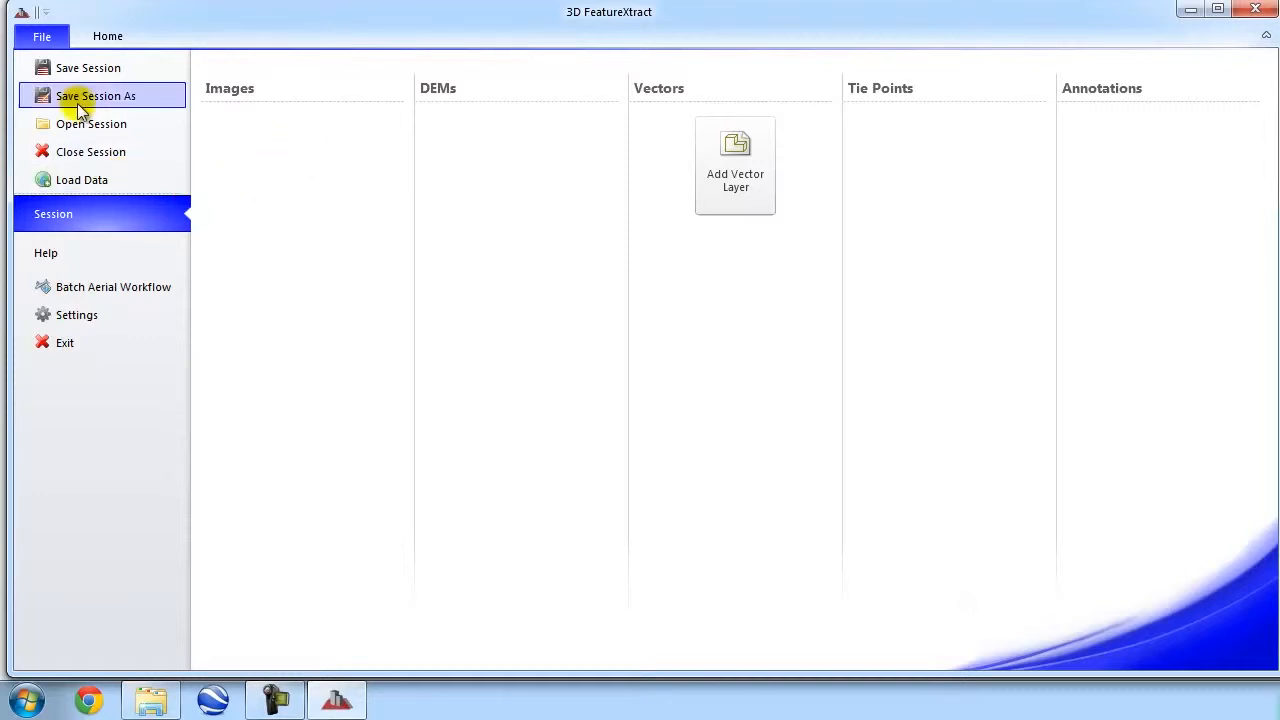
mouse_move(75, 70)
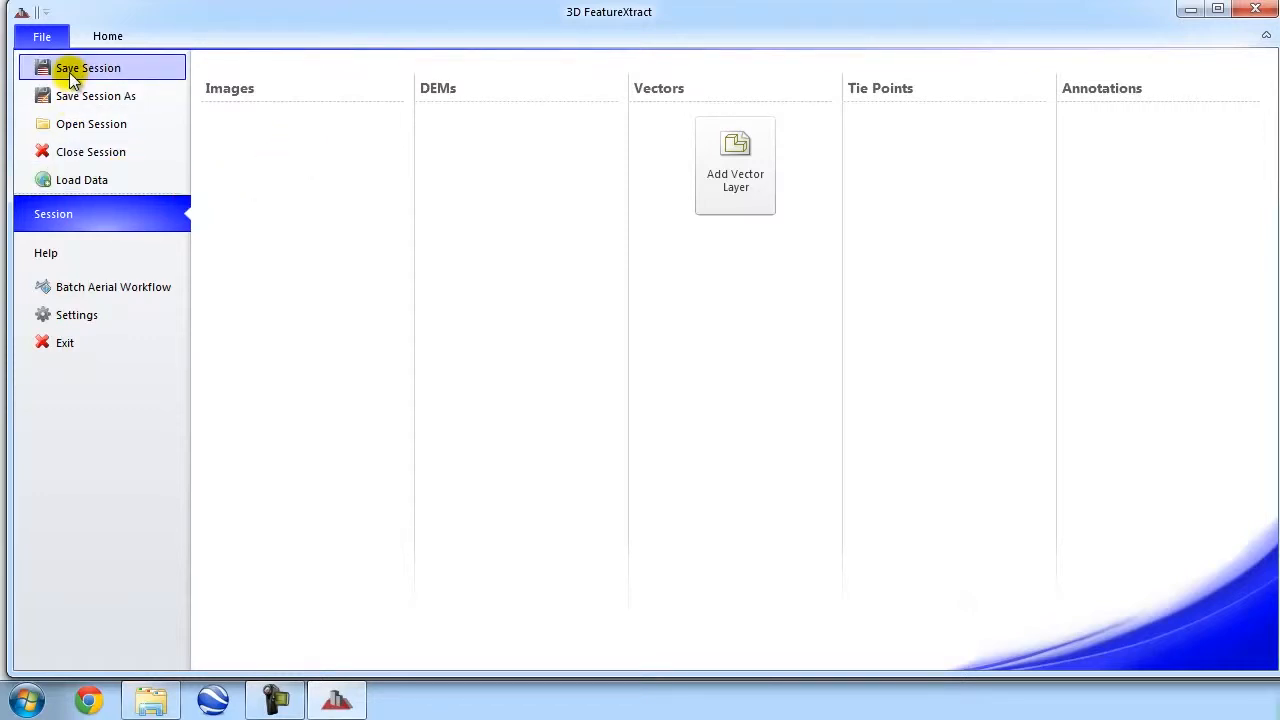
mouse_move(82, 179)
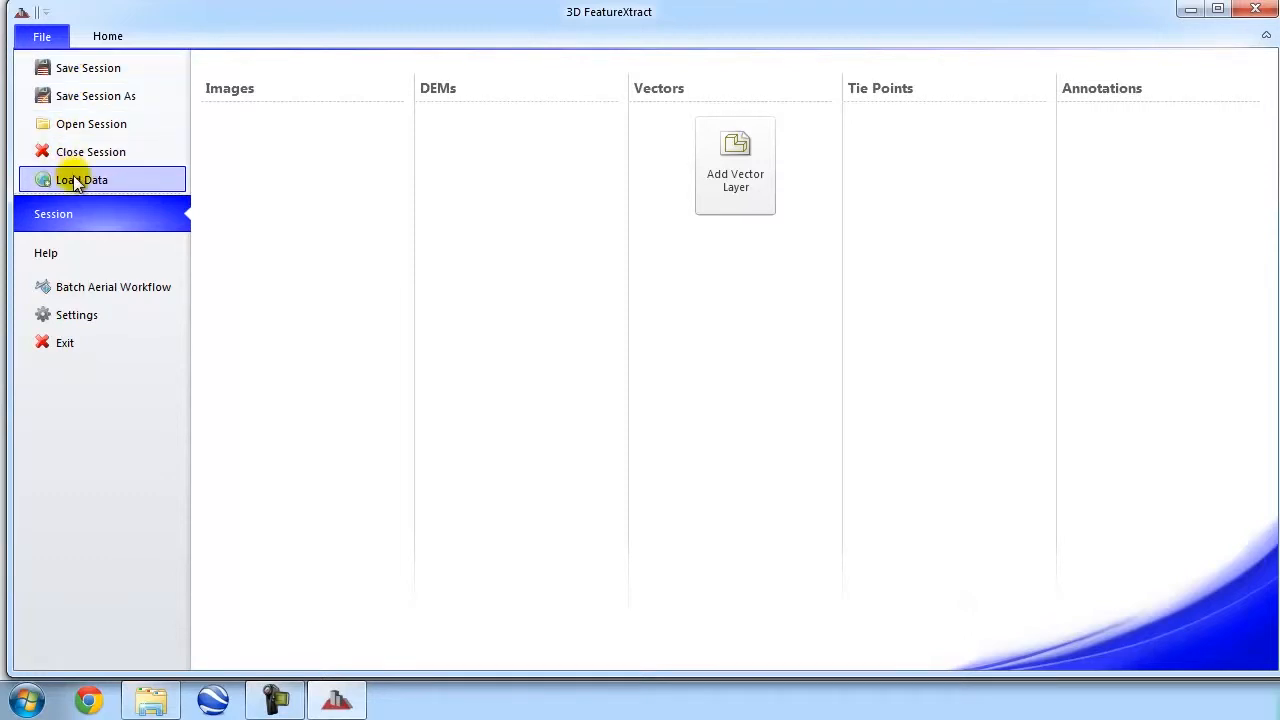
Step: Load VOL_PHR_P001.XML into the session, listing all file types
click(81, 179)
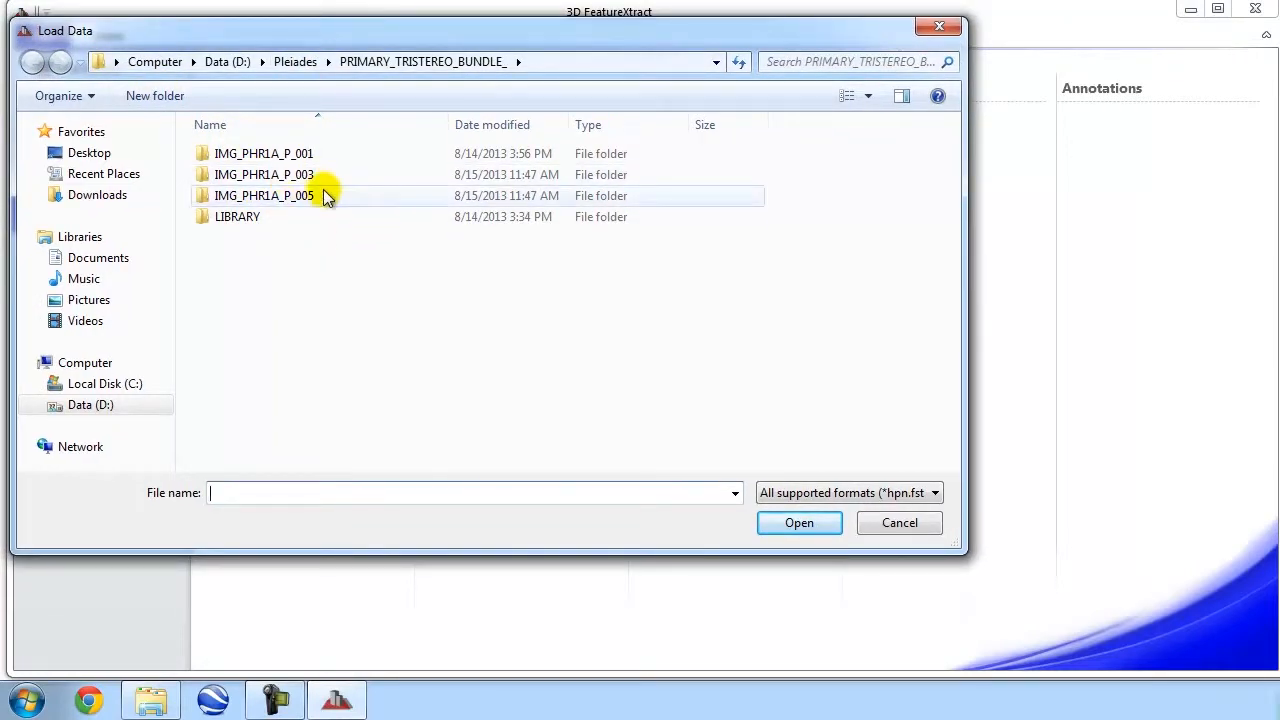
mouse_move(264, 195)
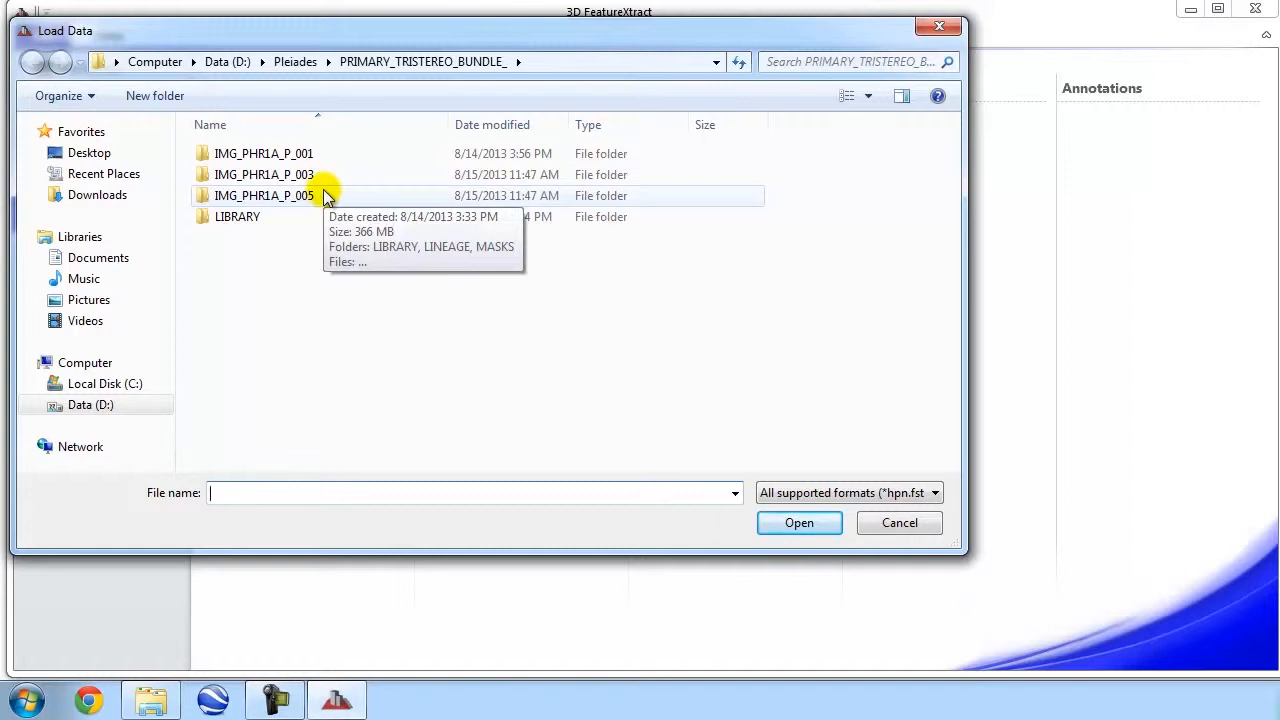
click(933, 492)
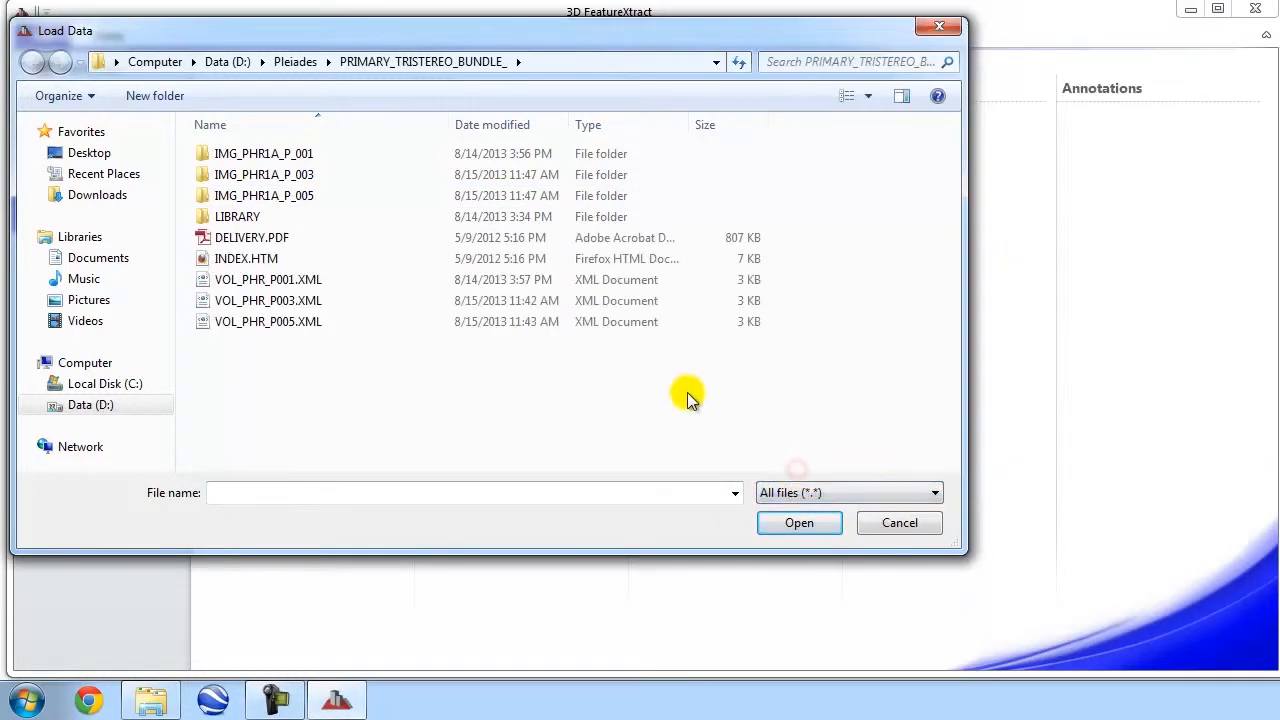
mouse_move(300, 140)
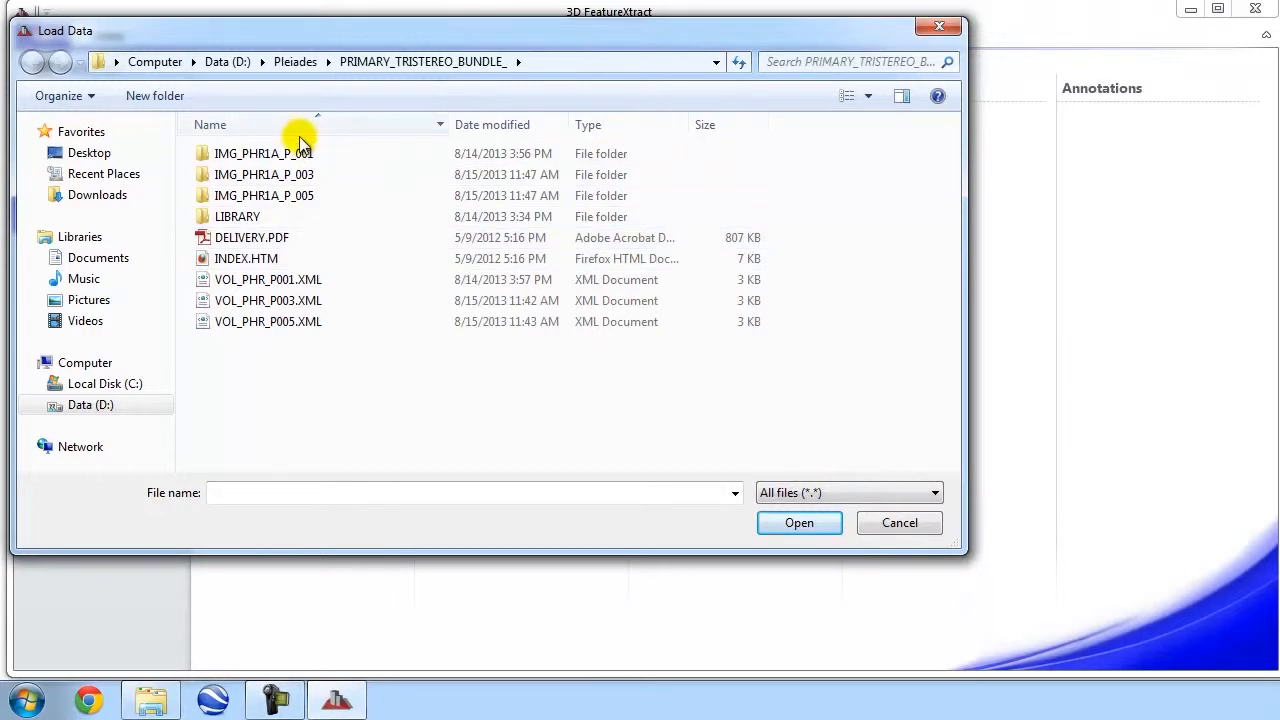
mouse_move(268, 279)
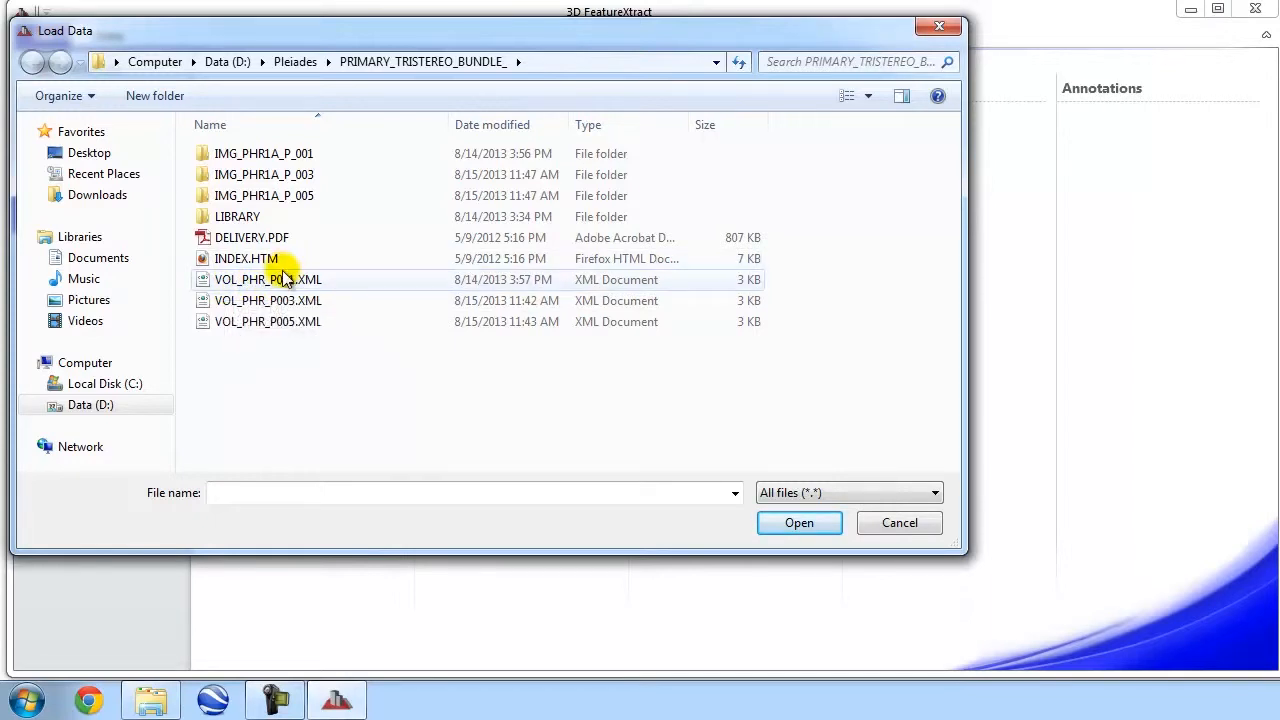
mouse_move(268, 279)
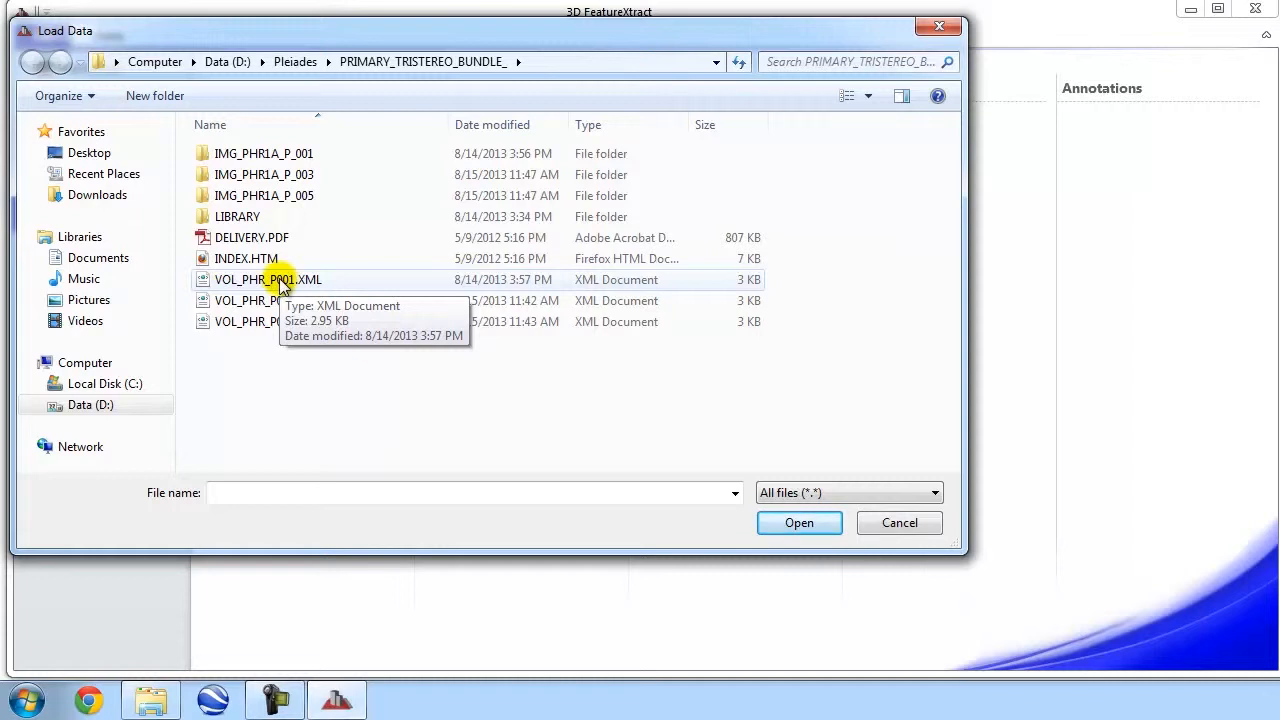
click(268, 279)
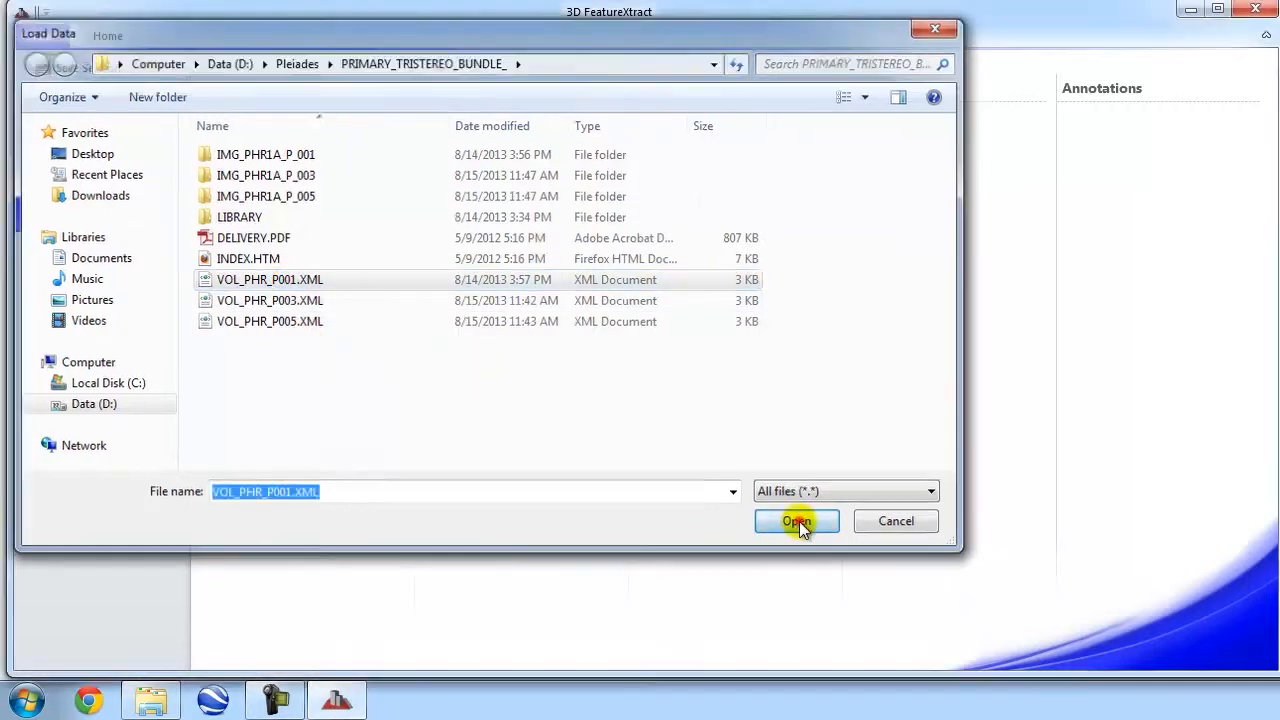
click(795, 521)
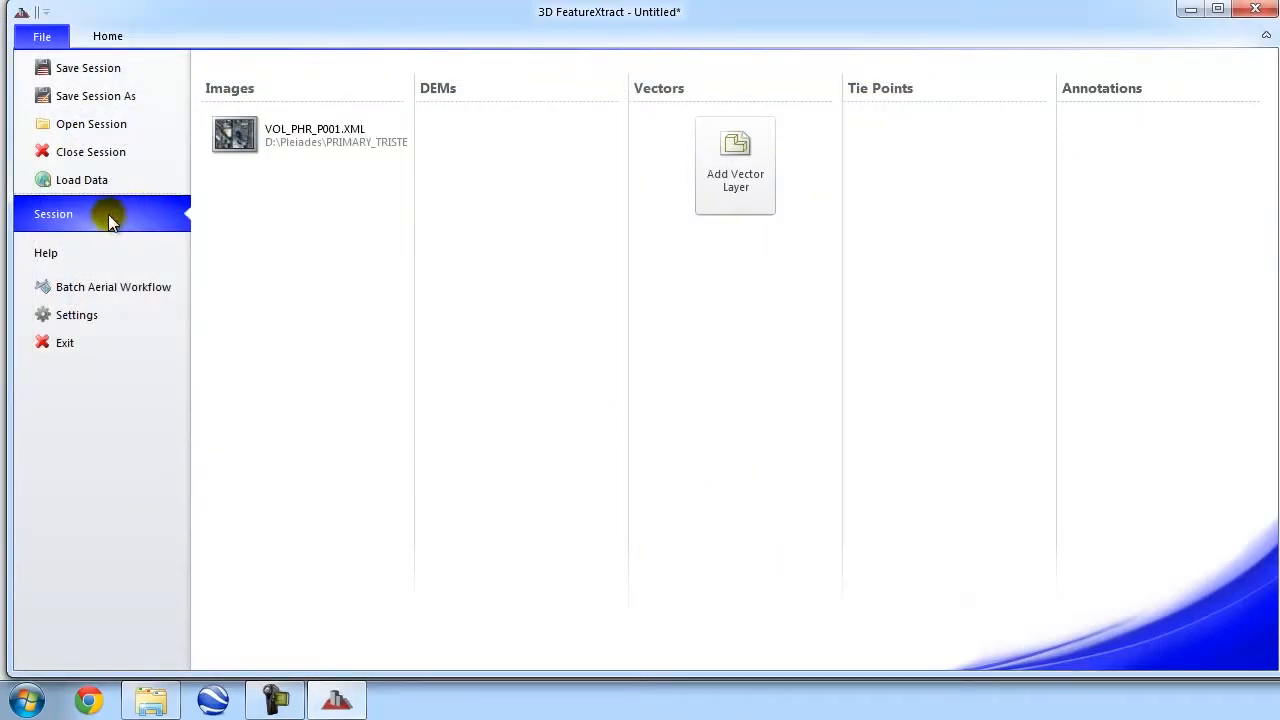
Step: Load VOL_PHR_P003.XML and VOL_PHR_P005.XML together as the remaining stereo images
click(82, 179)
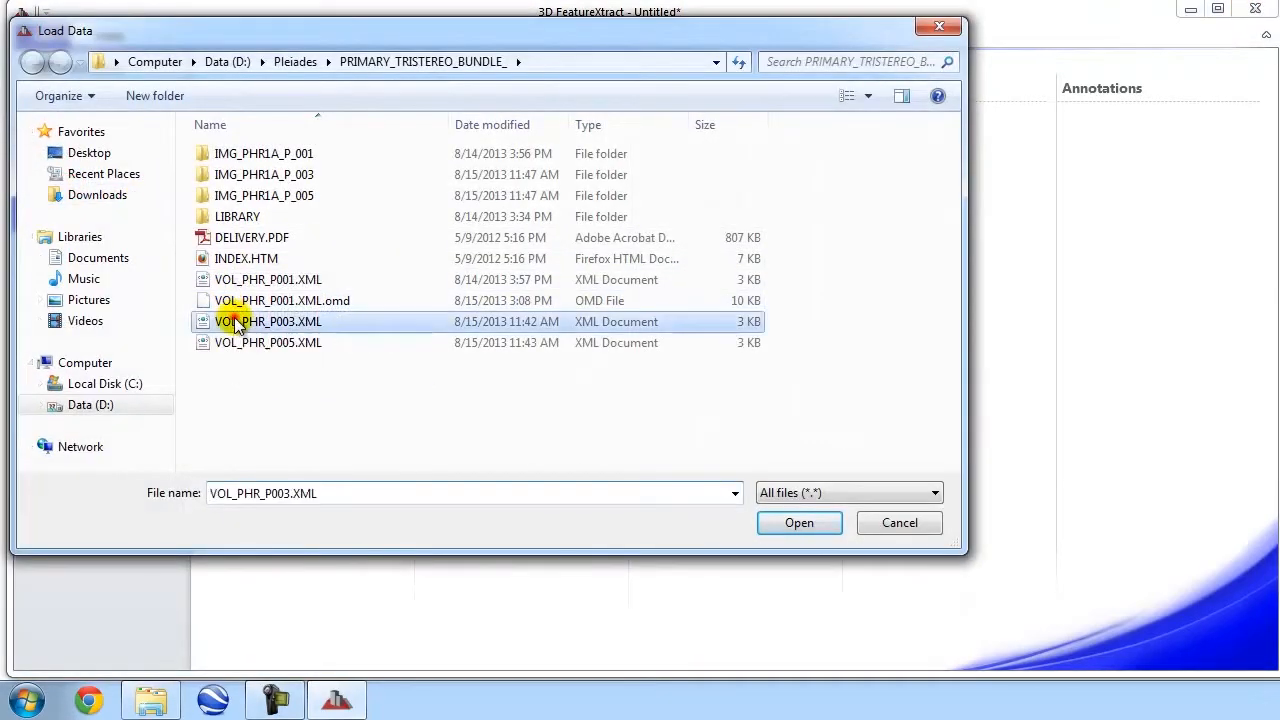
click(268, 342)
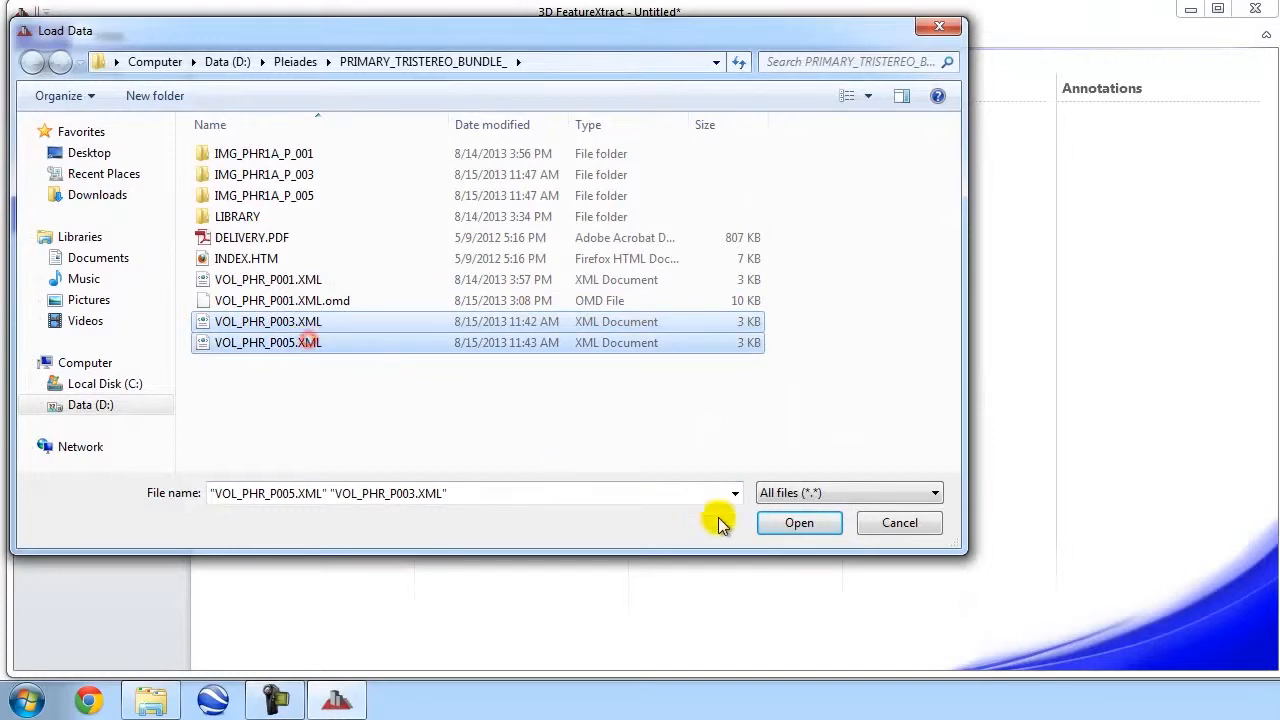
click(799, 522)
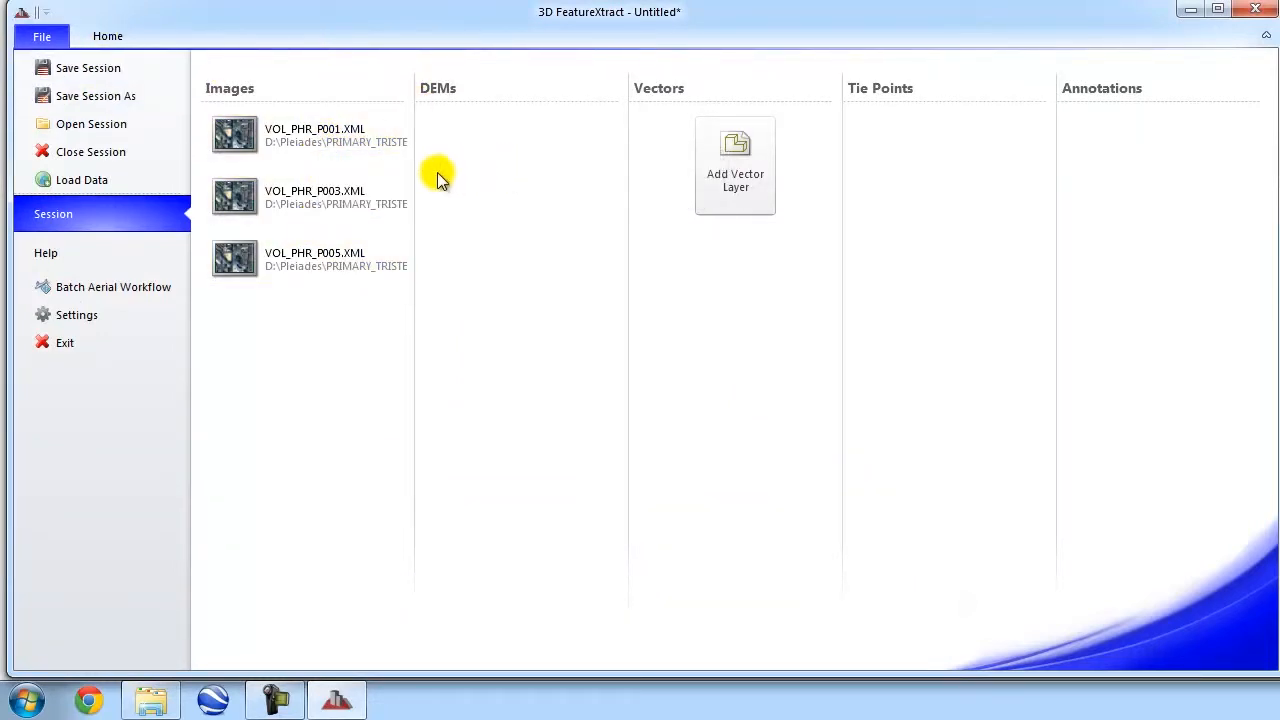
mouse_move(456, 190)
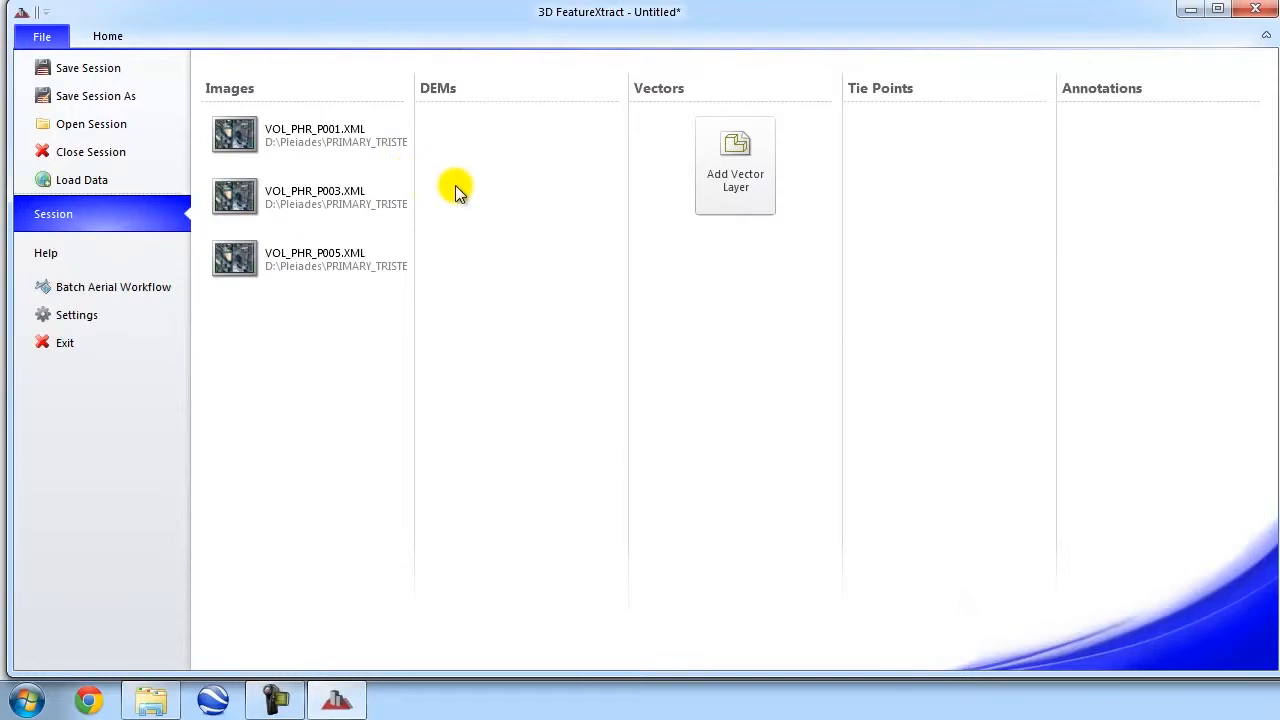
mouse_move(735, 190)
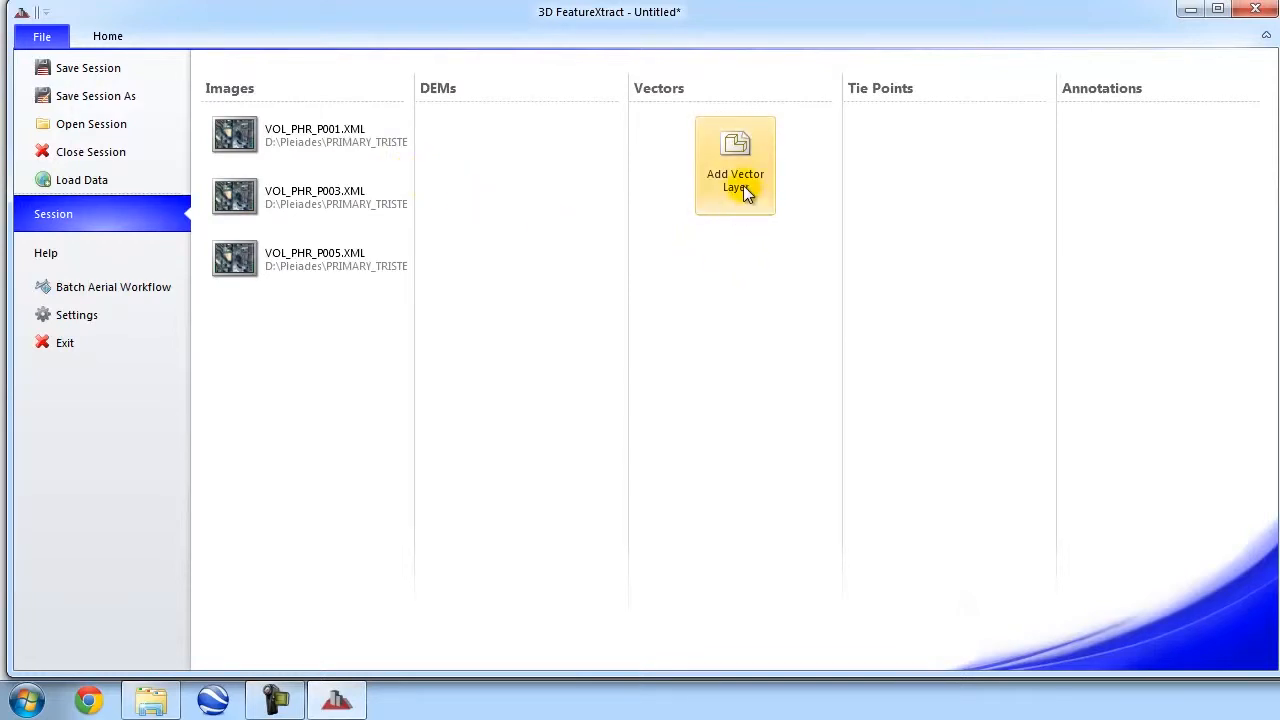
Step: Add an empty vector layer under Vectors and return to the Home workspace
click(735, 165)
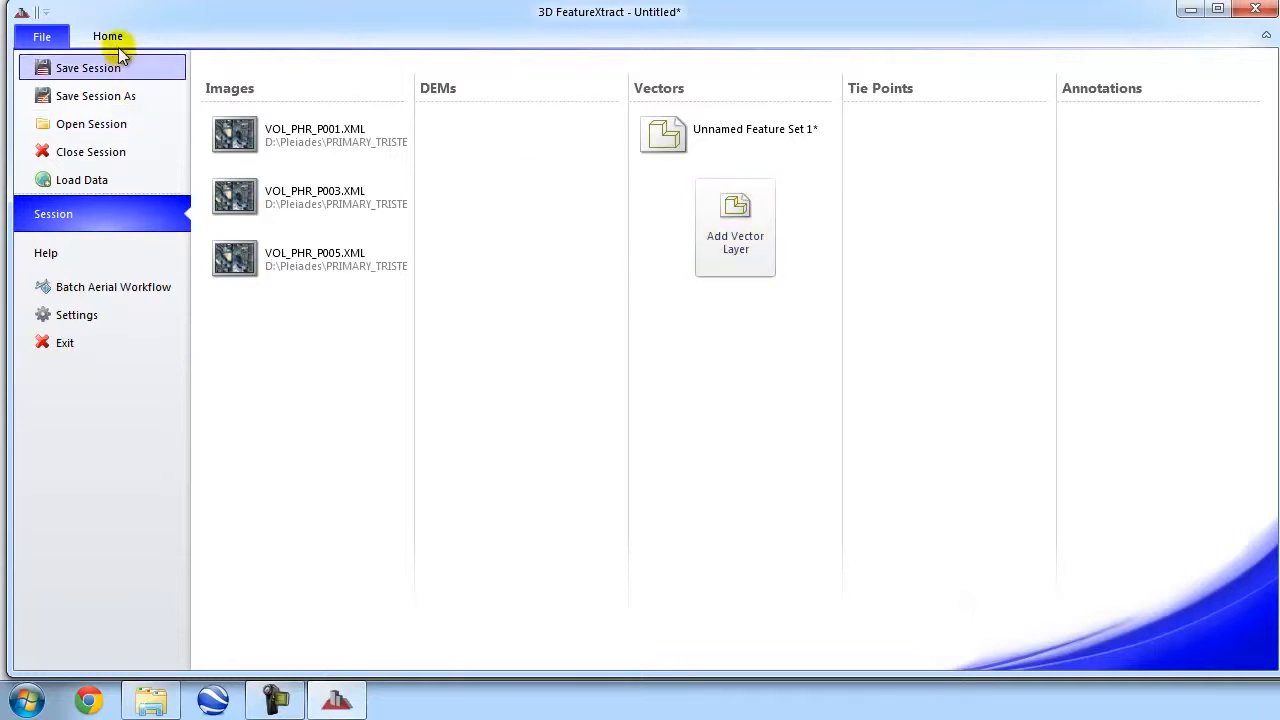
click(107, 36)
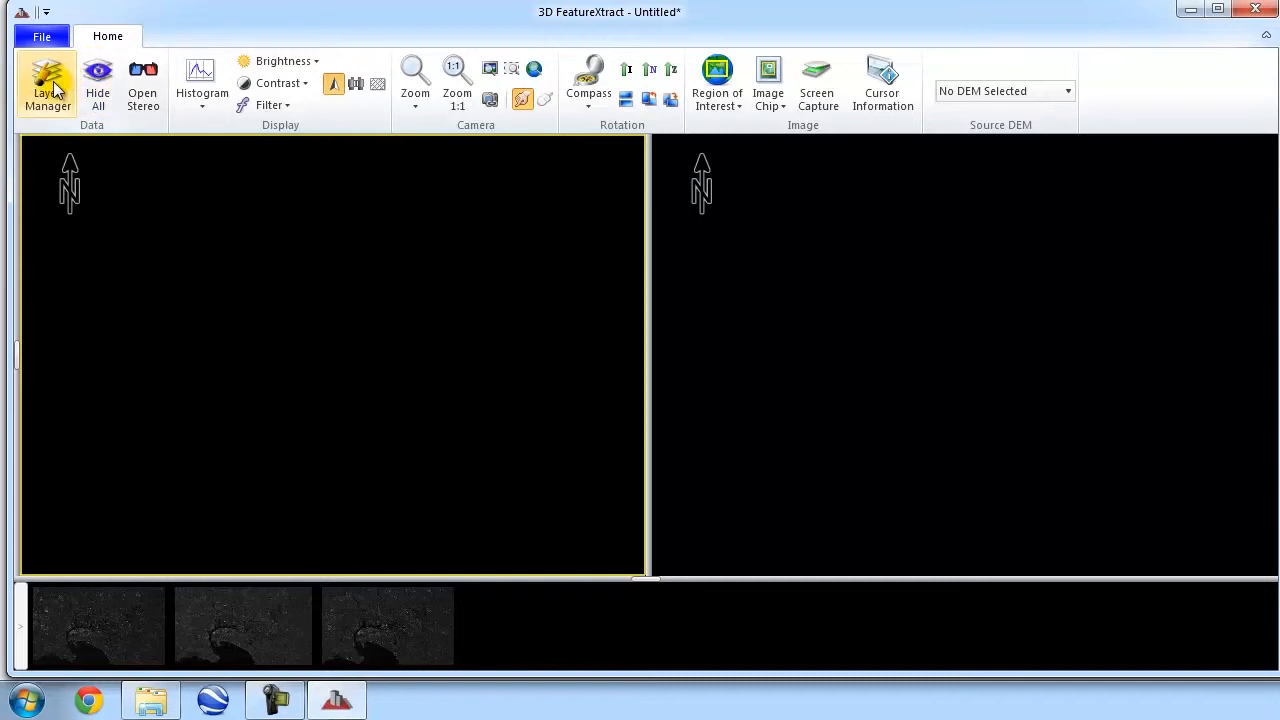
Step: Make Unnamed Feature Set 1 editable in Layer Manager and show Feature Extraction tools
click(47, 83)
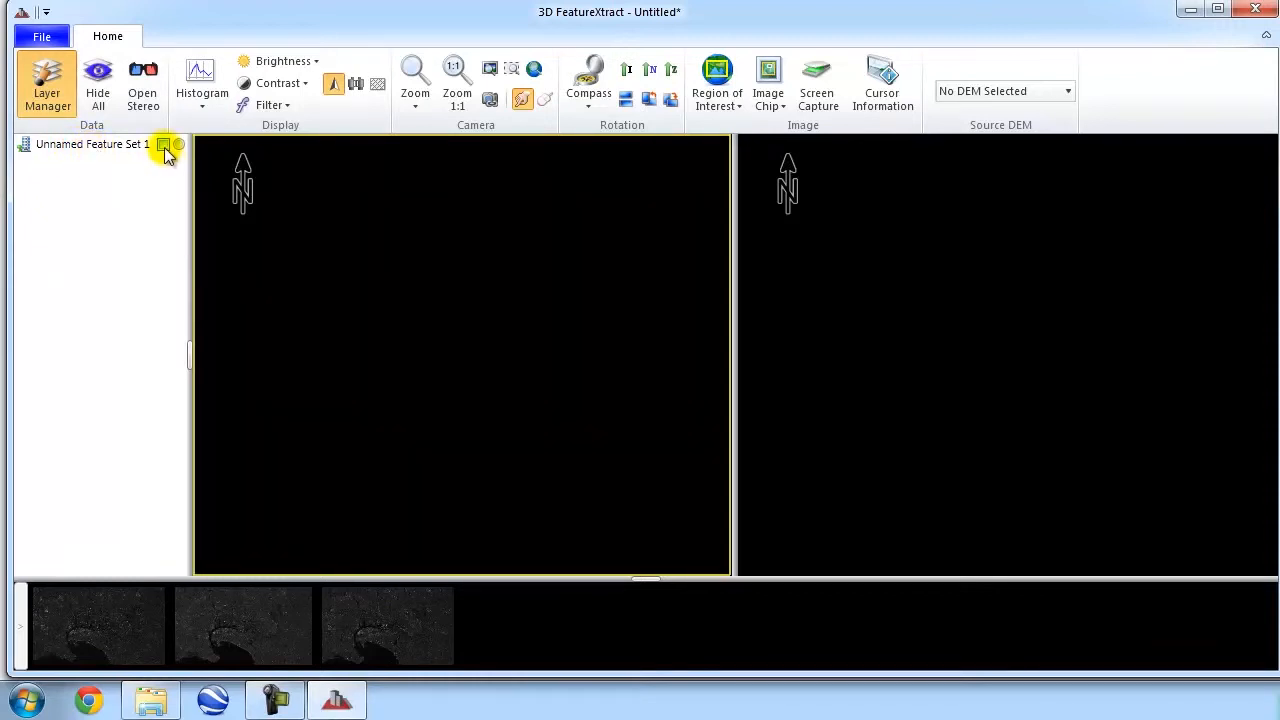
click(164, 144)
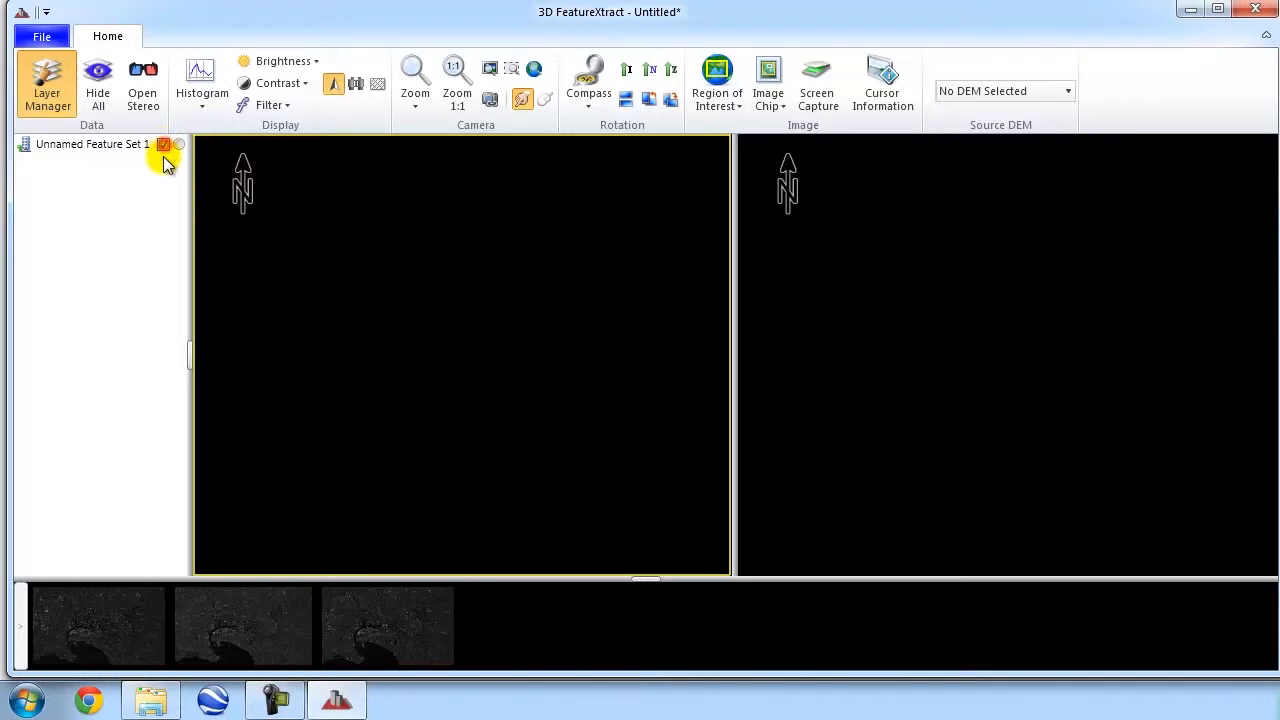
click(163, 144)
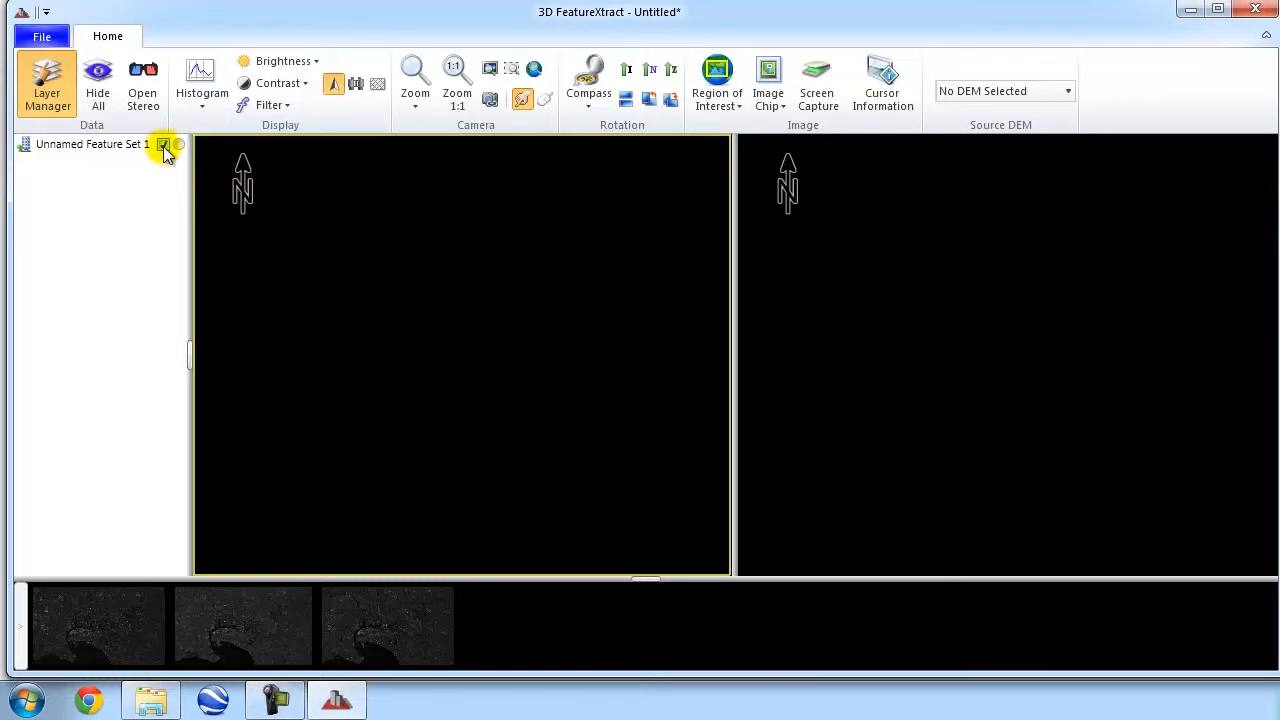
click(163, 144)
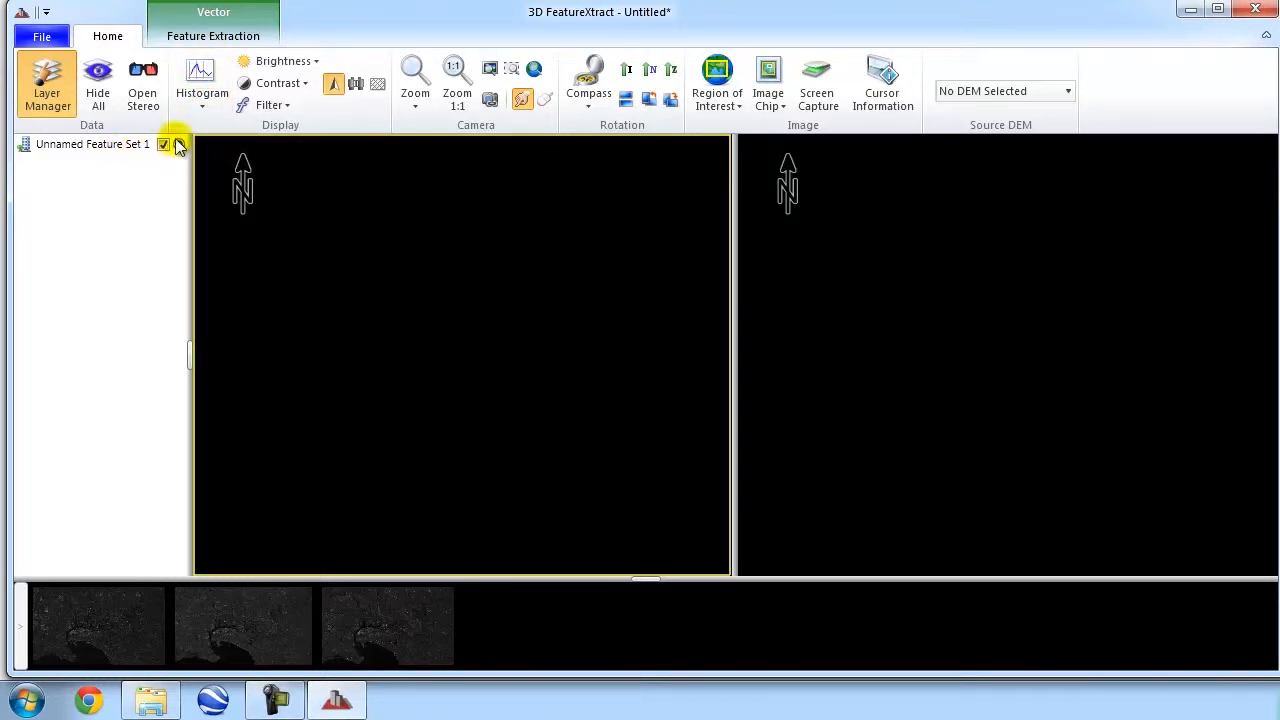
click(212, 35)
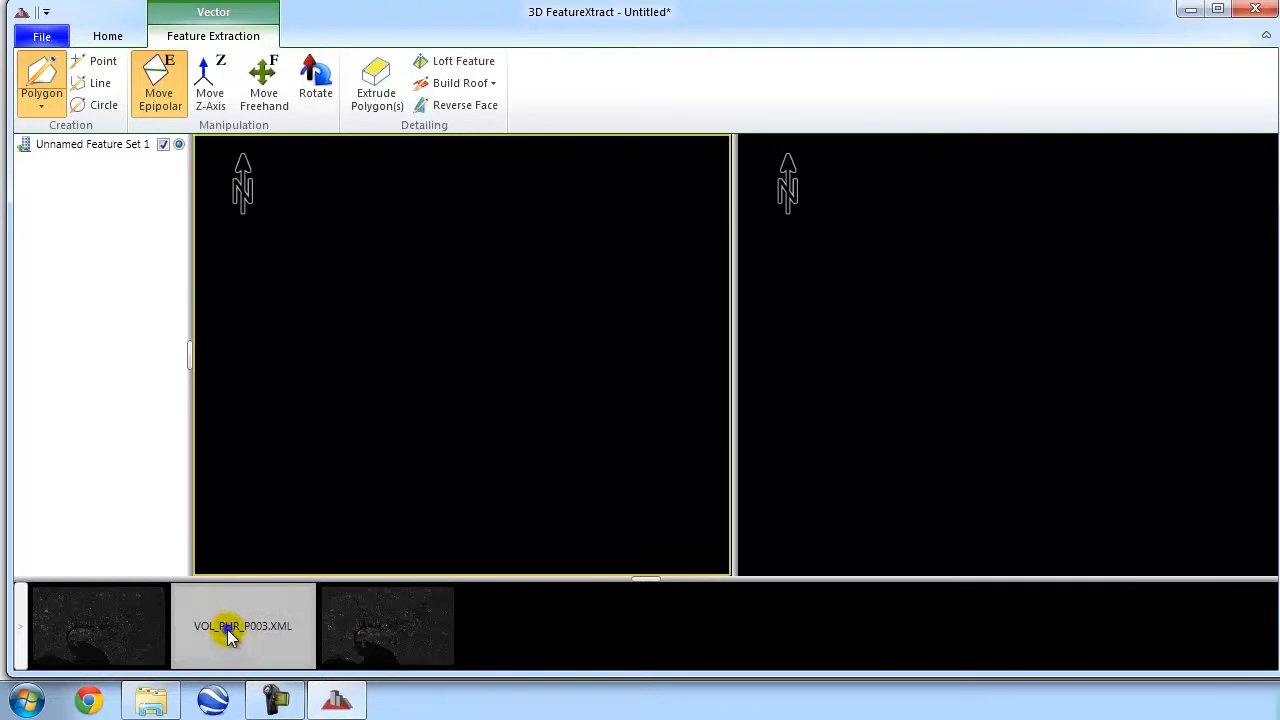
Step: Send VOL_PHR_P003.XML to the left viewer and VOL_PHR_P005.XML to the right viewer
right_click(242, 625)
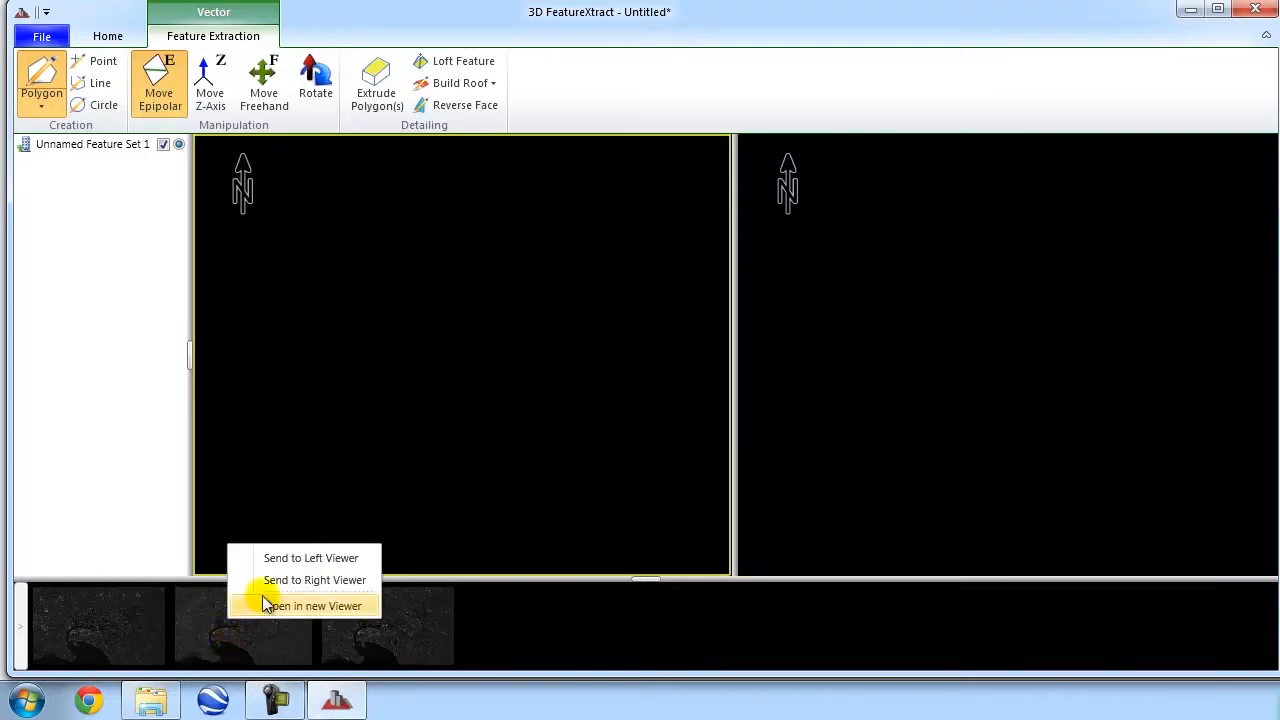
mouse_move(240, 642)
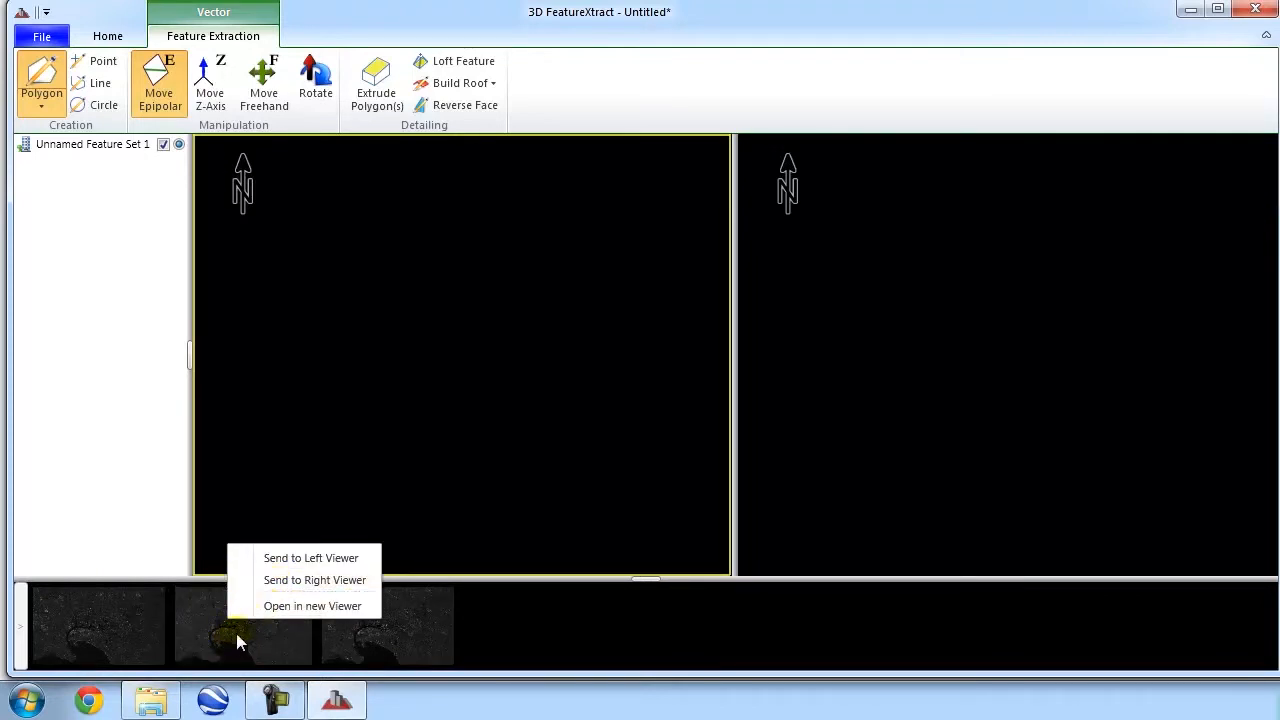
mouse_move(315, 606)
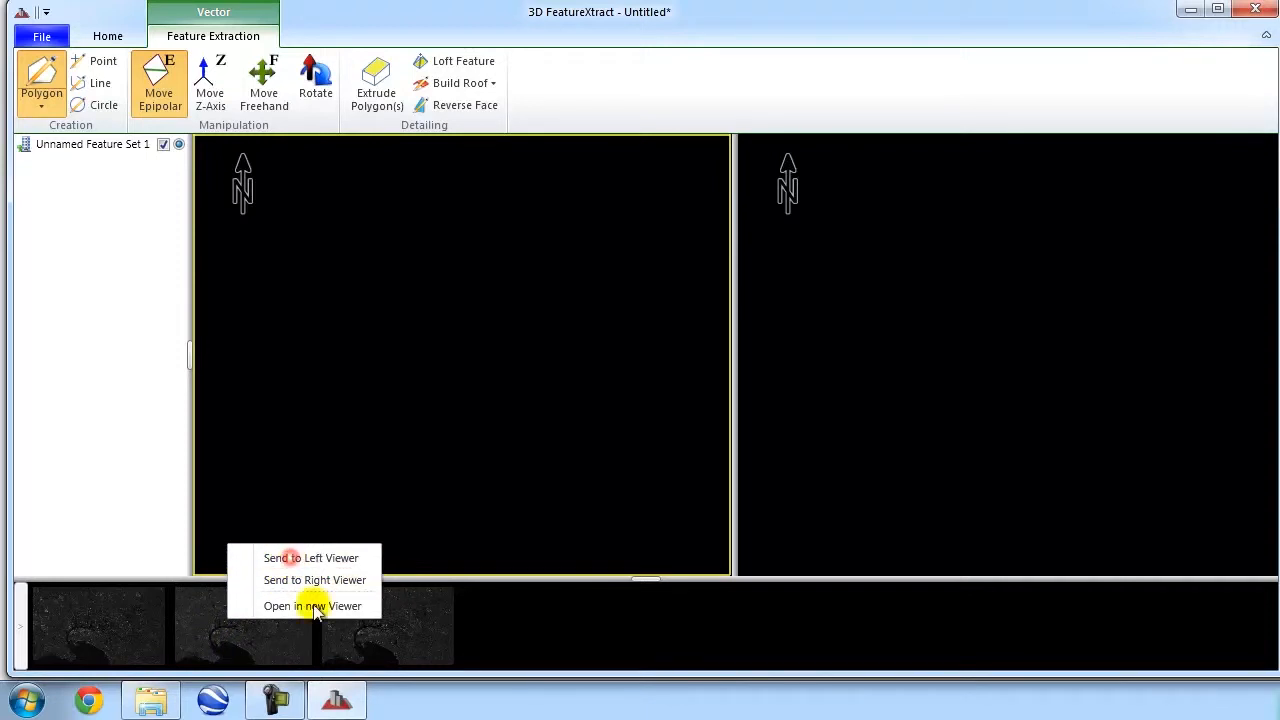
click(312, 606)
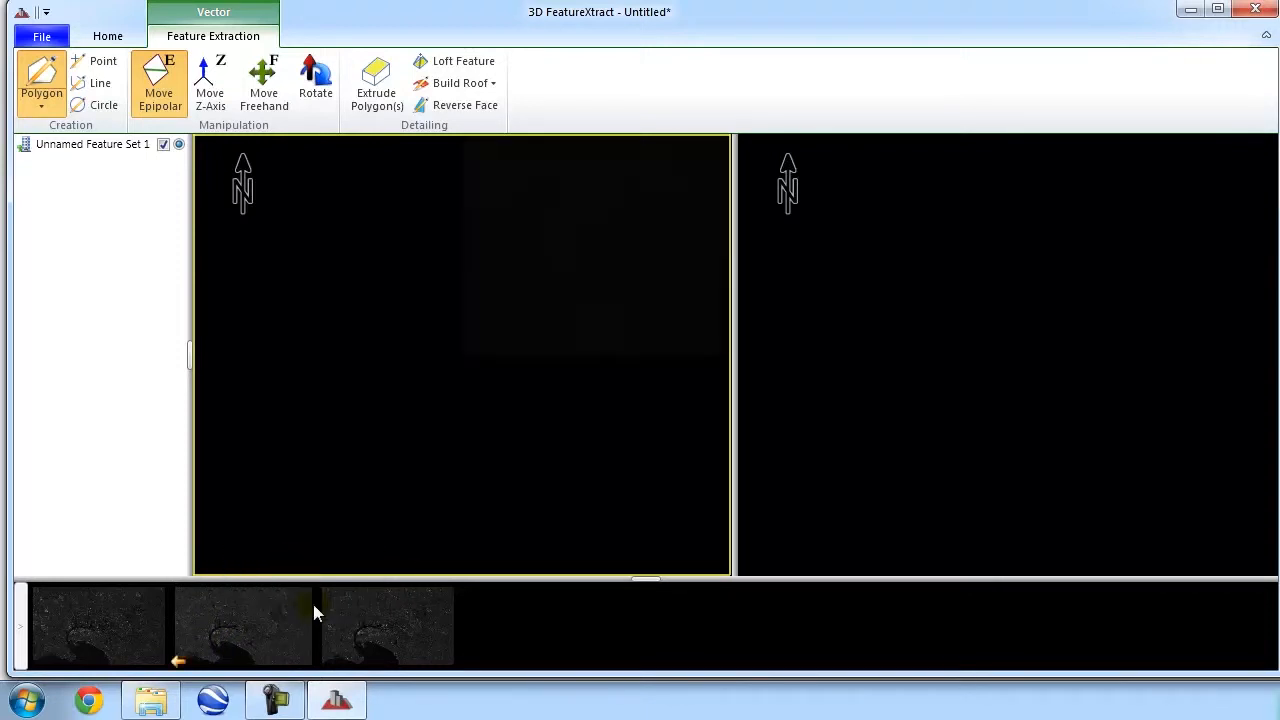
click(387, 625)
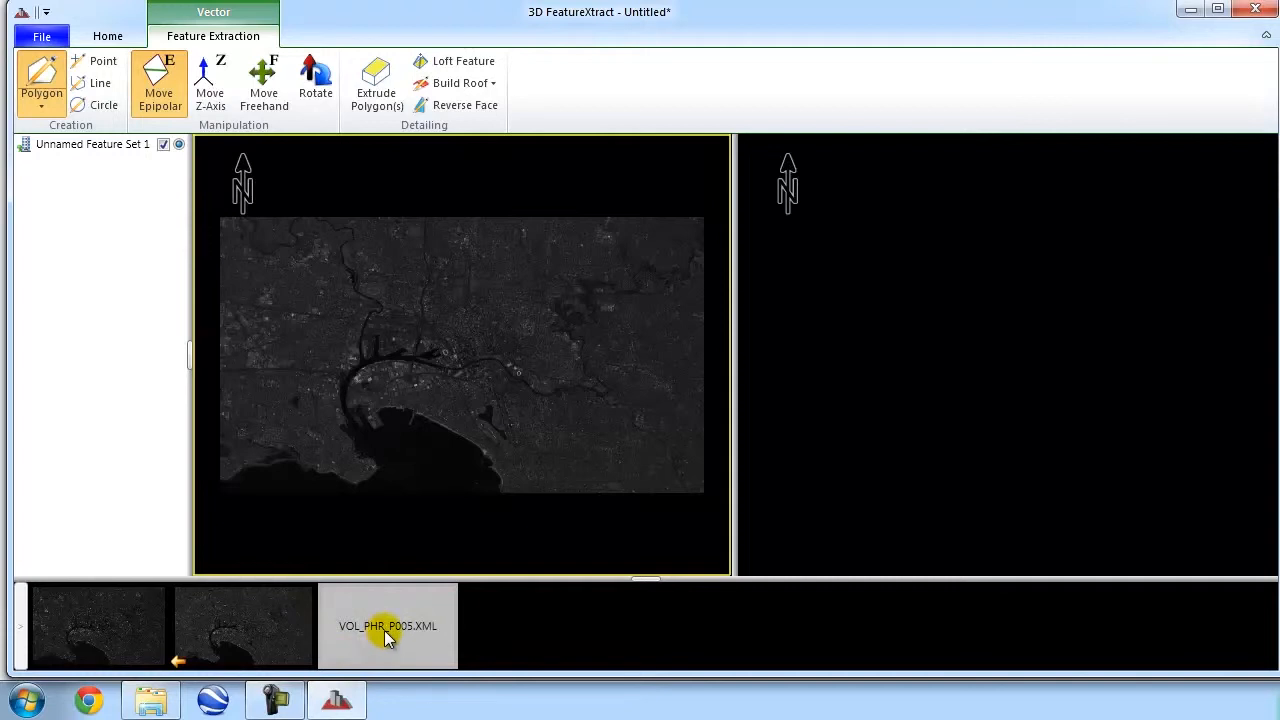
right_click(387, 625)
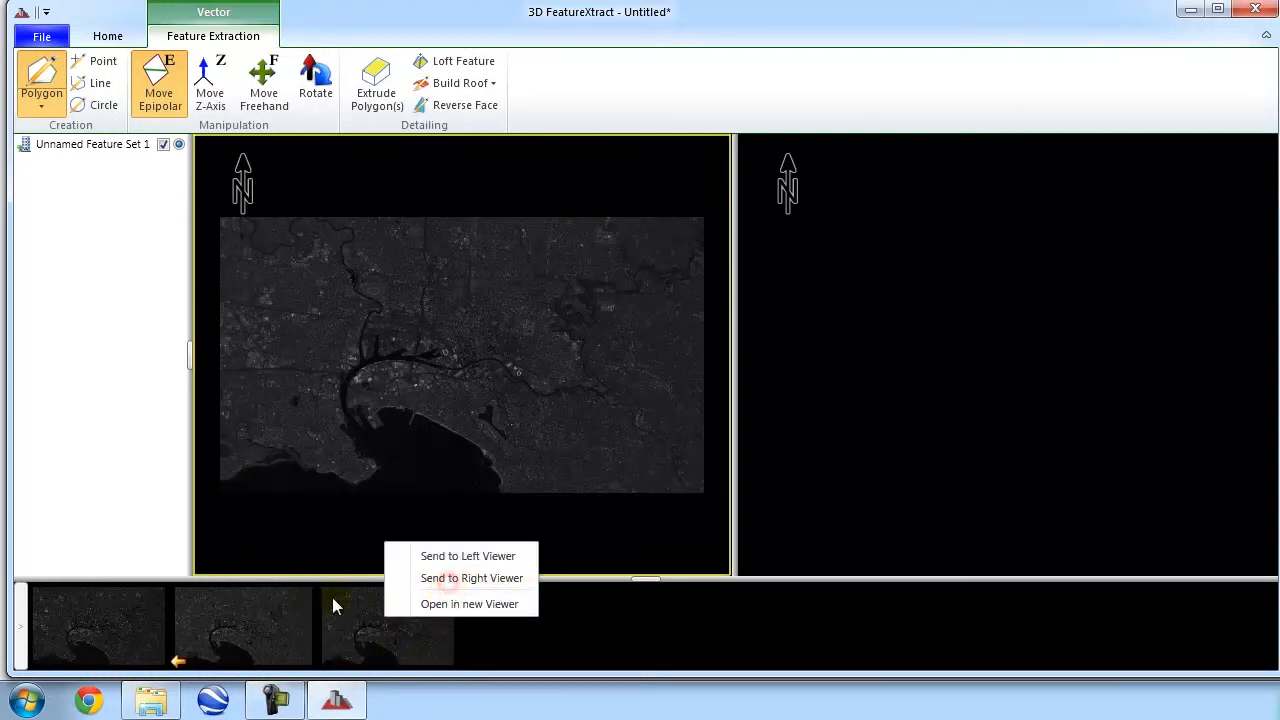
click(471, 578)
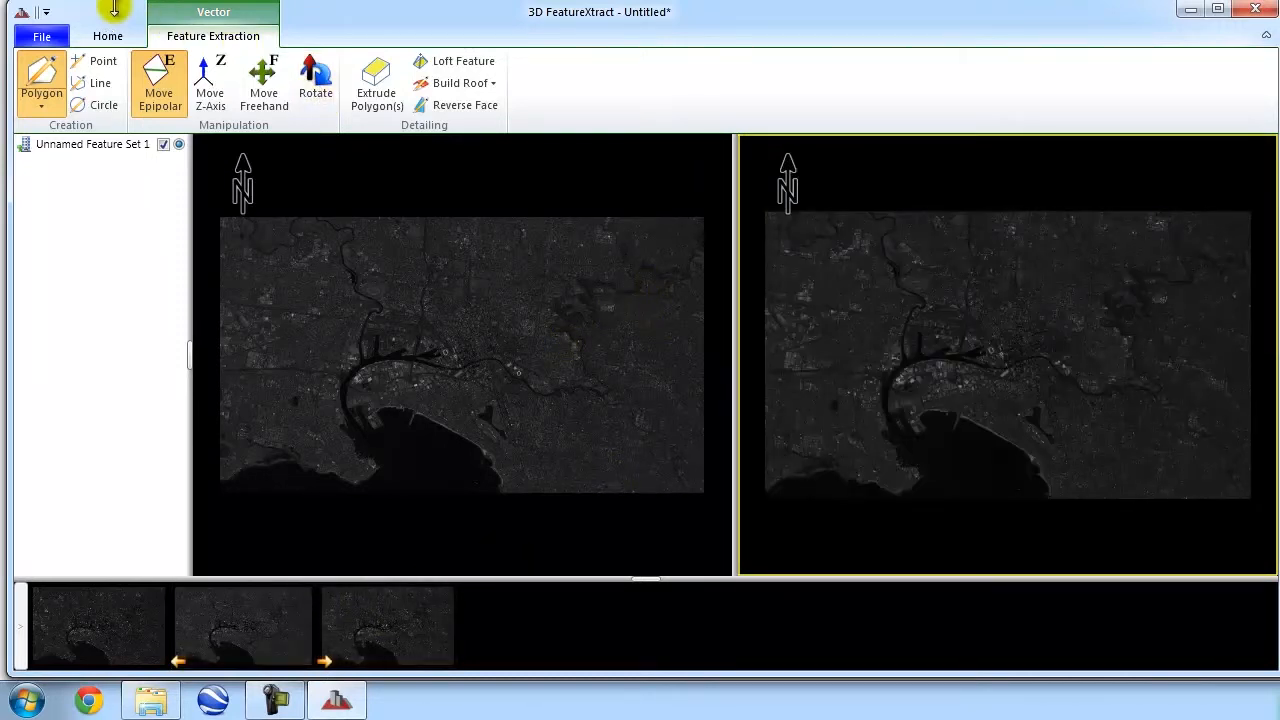
click(107, 36)
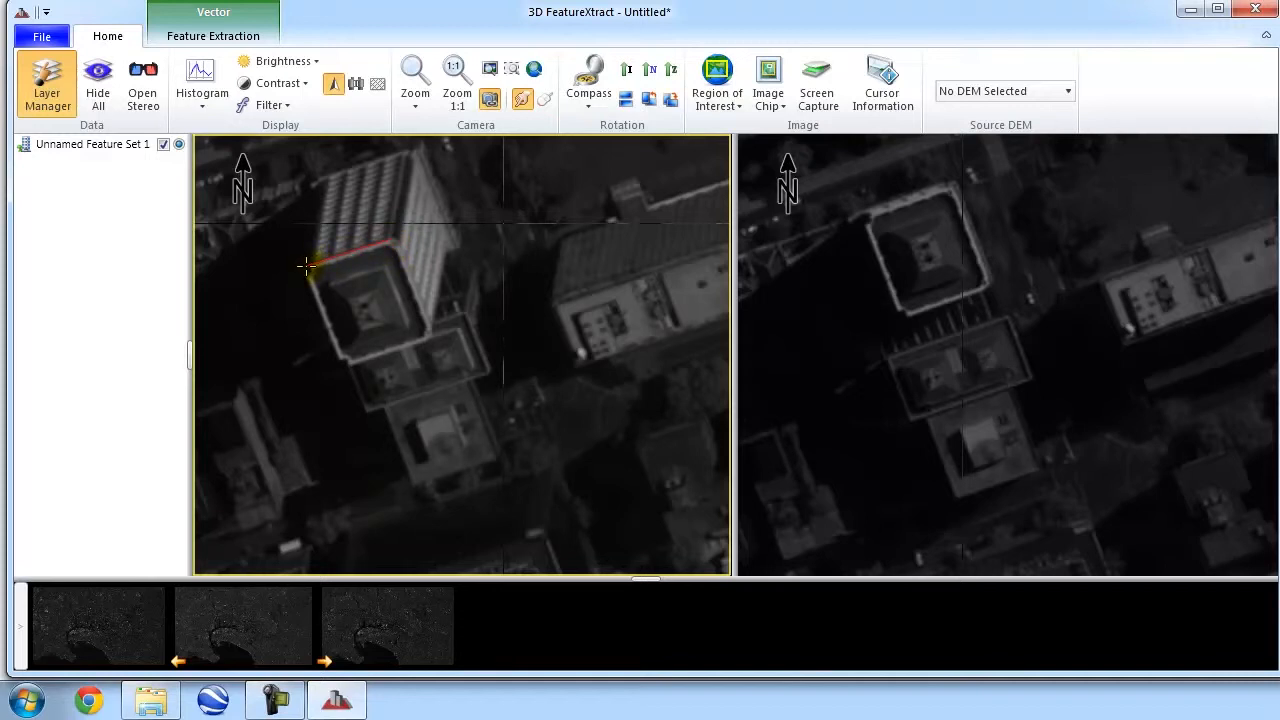
Step: Digitize the tall building's rooftop corners as a polygon in the left viewer
click(347, 372)
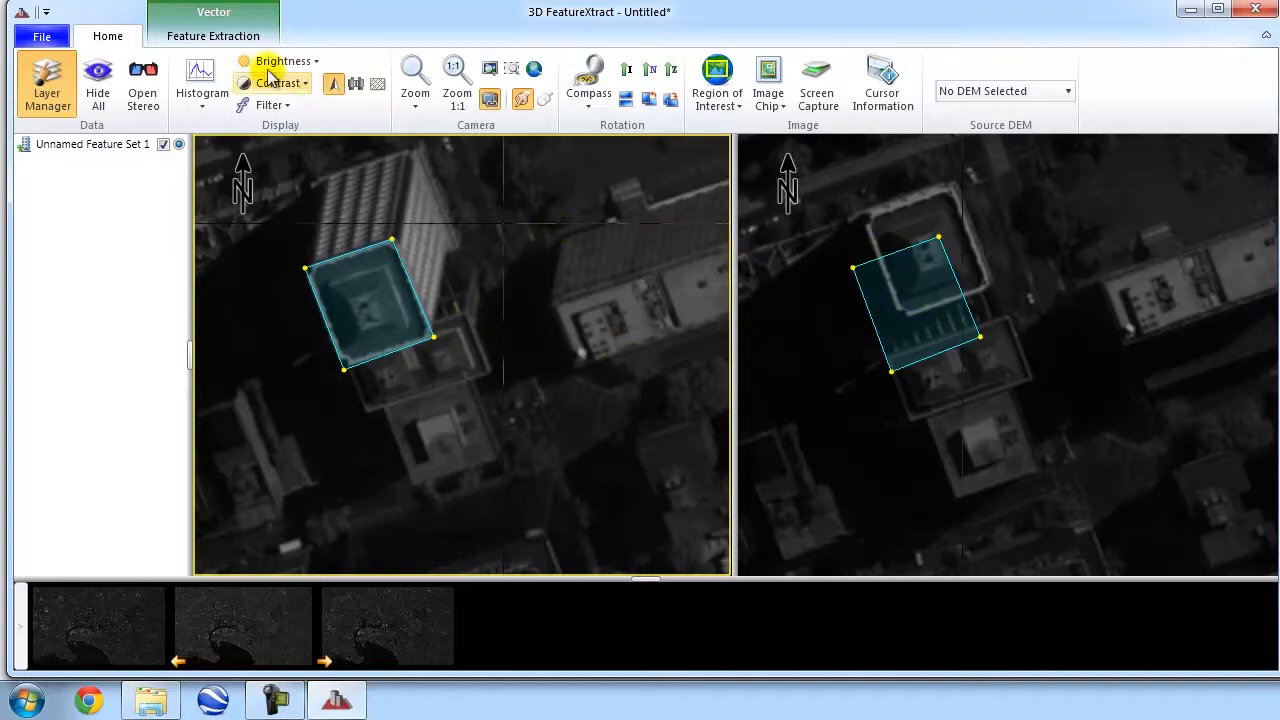
Step: With Move Epipolar, drag the right-viewer polygon onto the building's rooftop
click(213, 35)
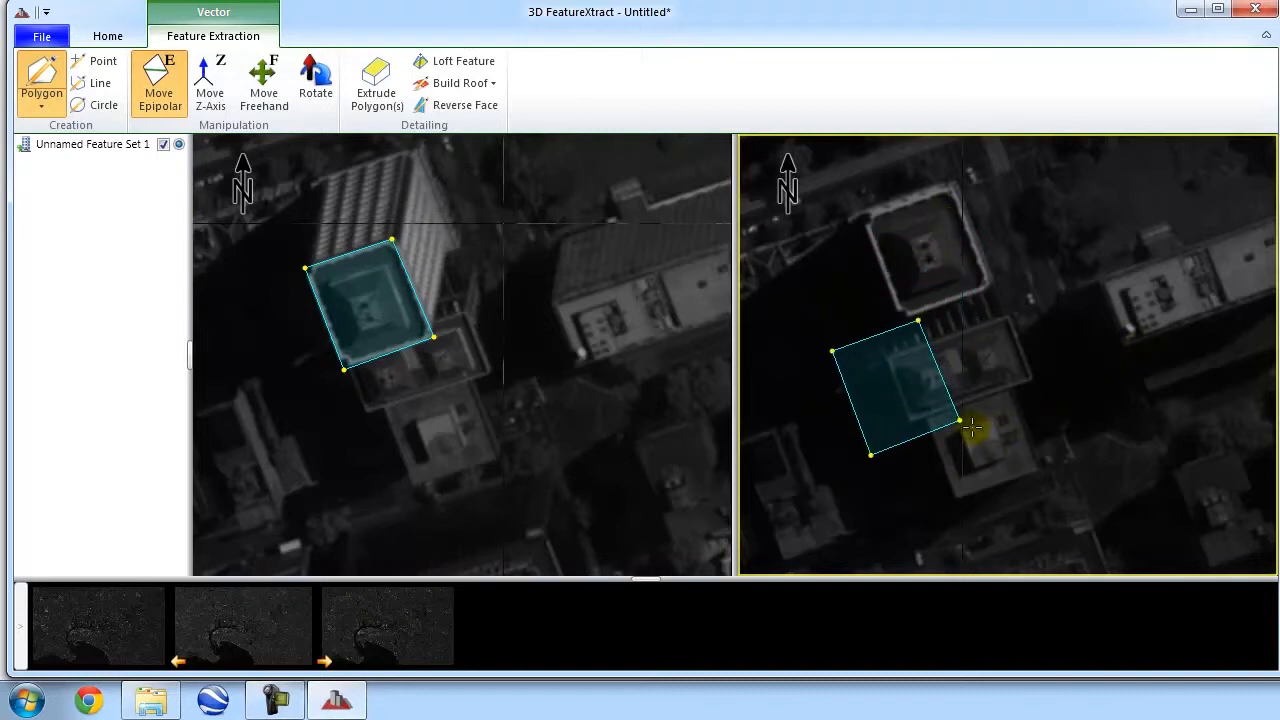
drag(970, 428, 1000, 300)
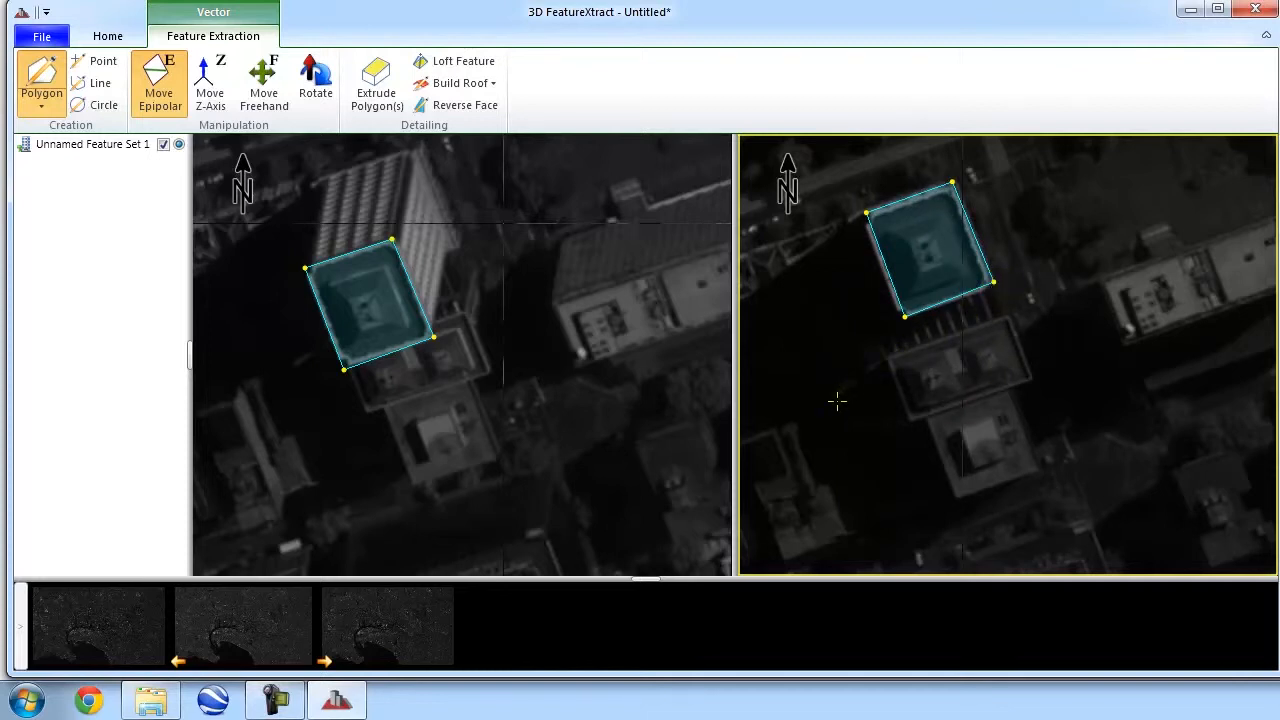
mouse_move(874, 380)
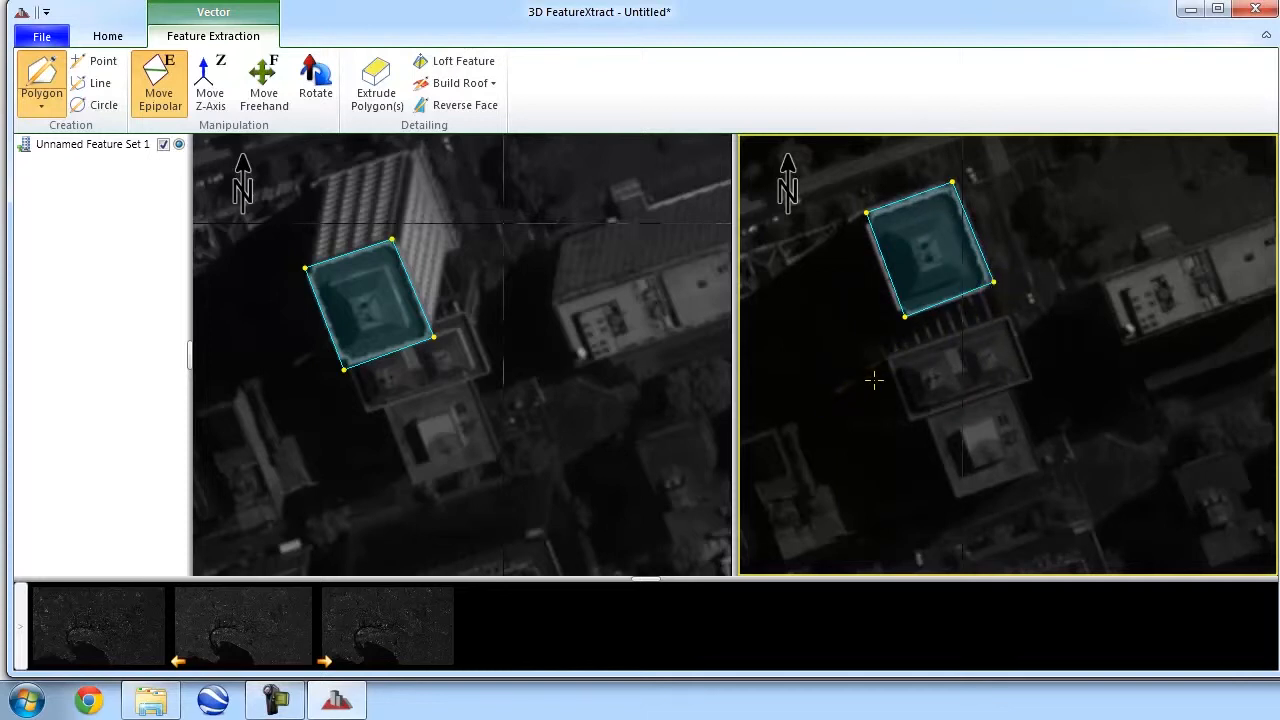